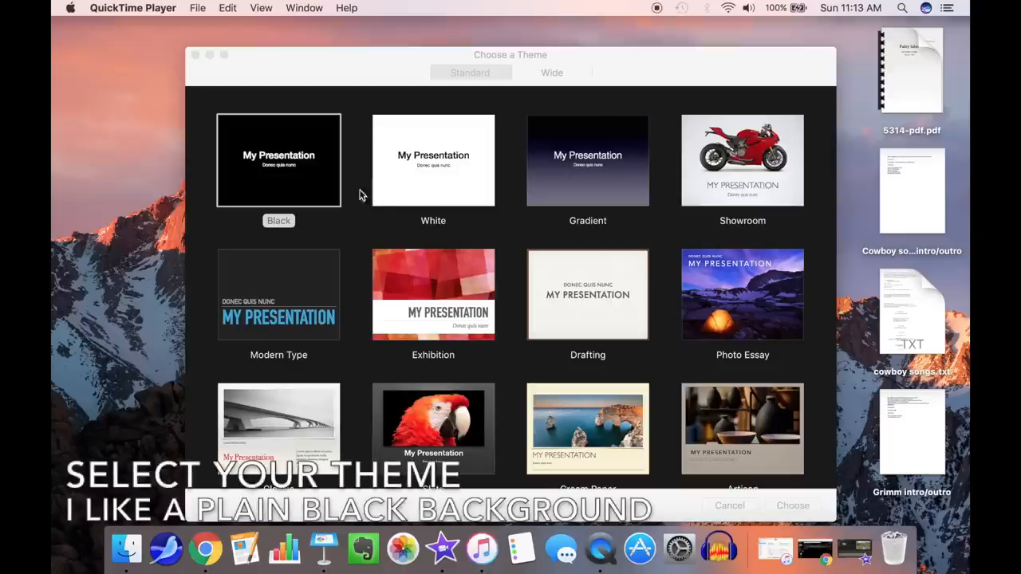
Choose the Black theme in its Wide version and create the presentation.
click(278, 159)
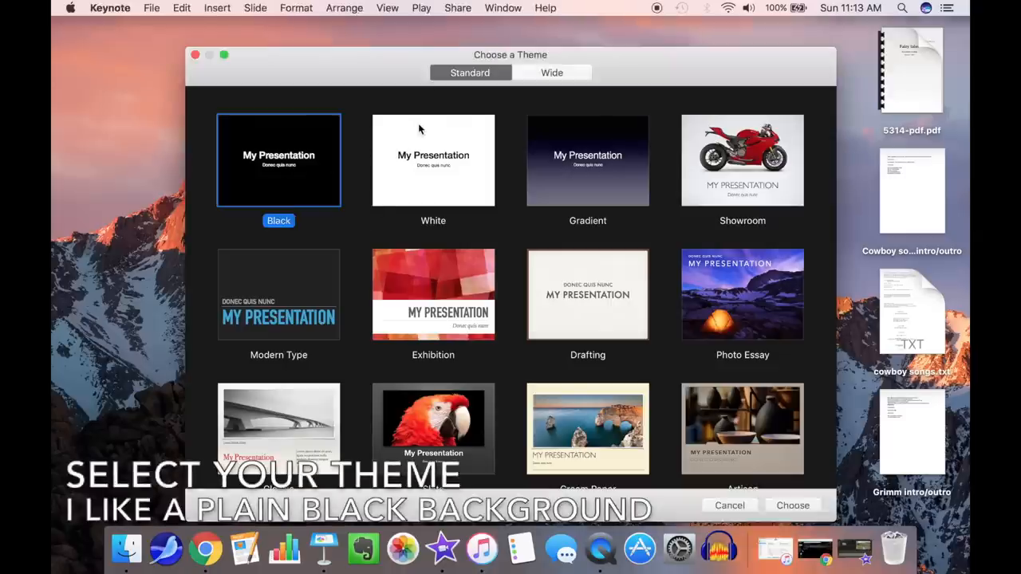
click(552, 74)
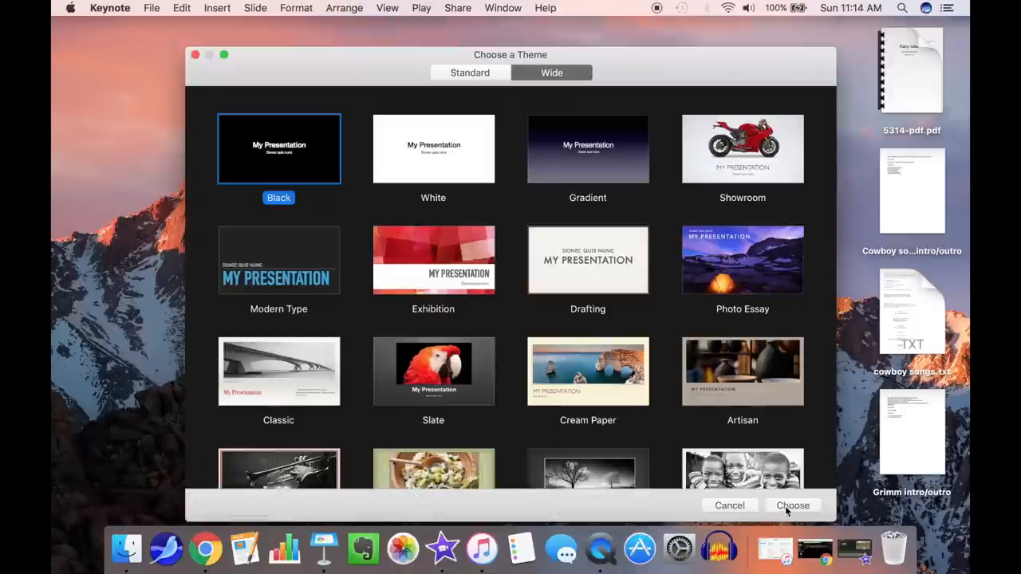
click(791, 505)
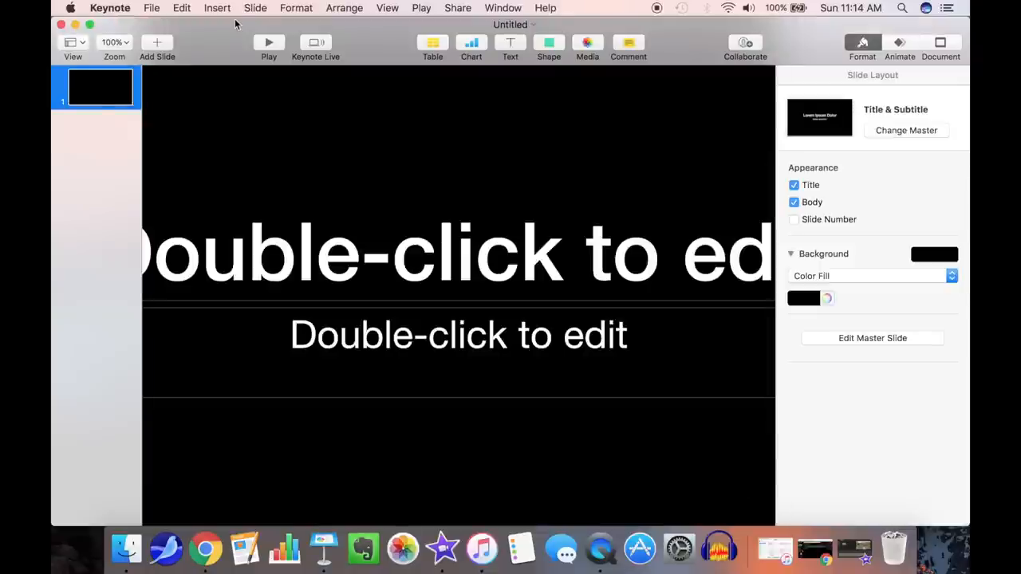
Fit the slide to the window and turn off the Body placeholder, leaving only the title box.
click(386, 8)
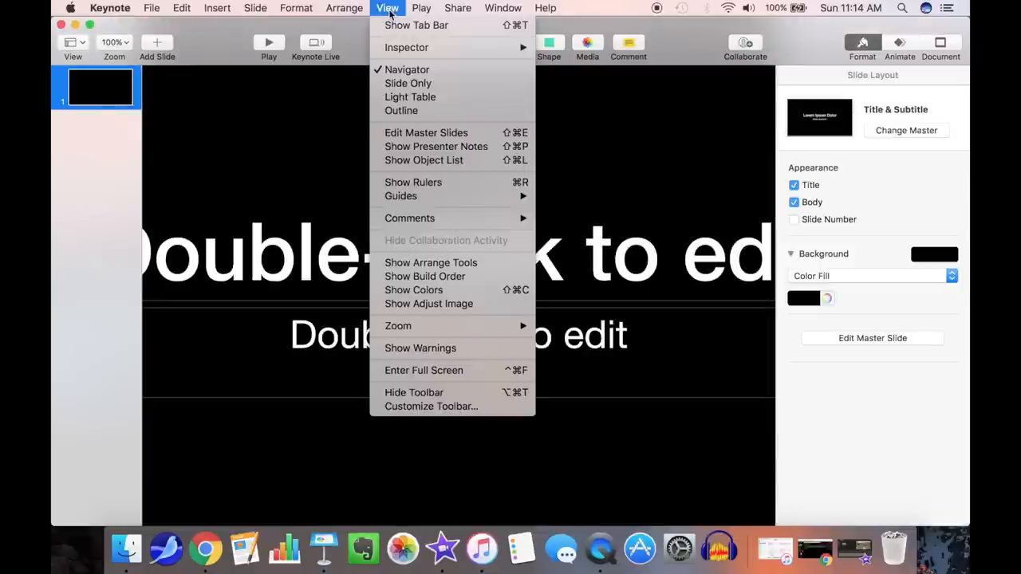
mouse_move(399, 326)
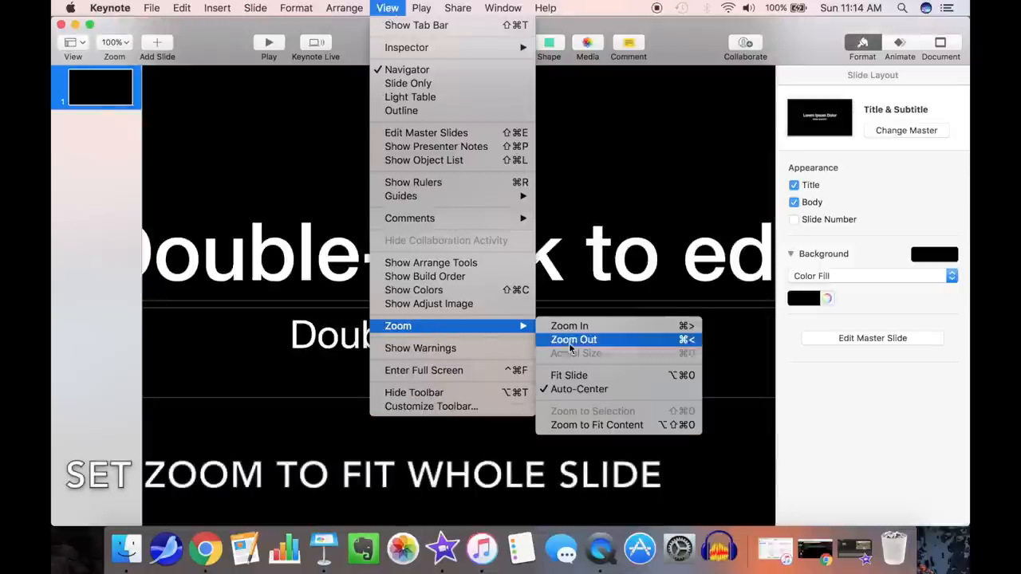
click(573, 338)
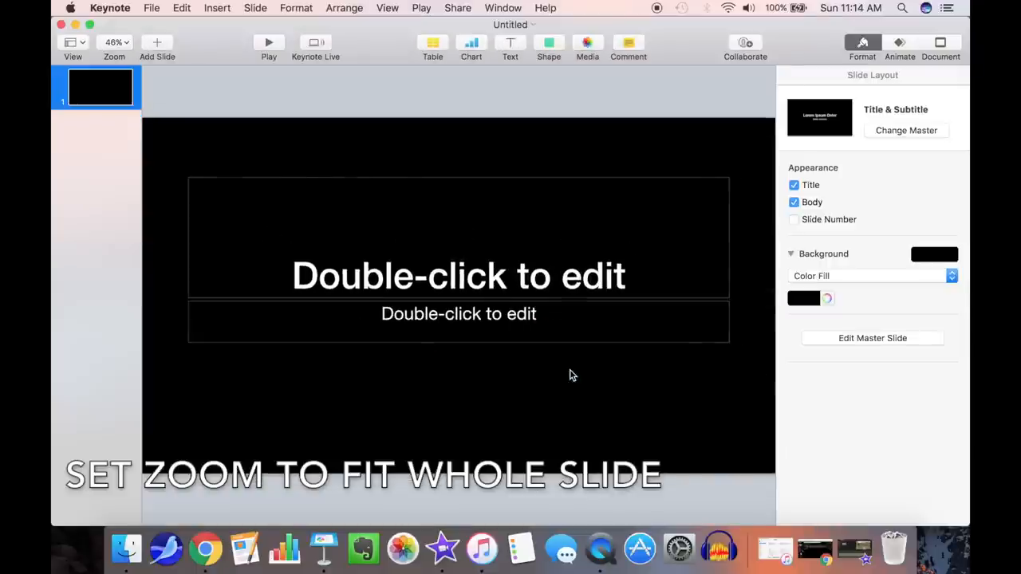
click(795, 201)
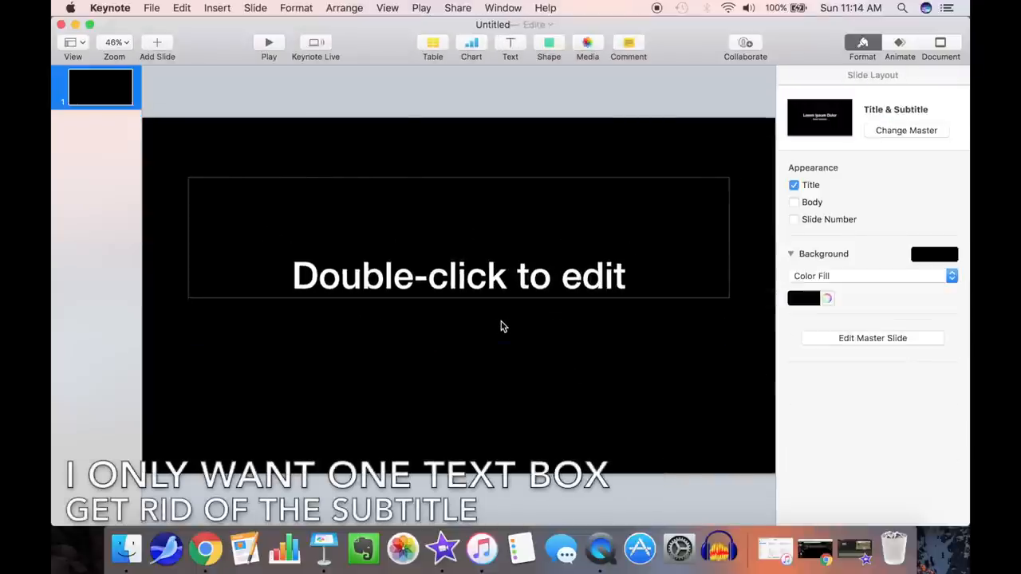
Replace the title with TEXT and MASK on two lines and stretch the box to fill the slide.
double_click(460, 274)
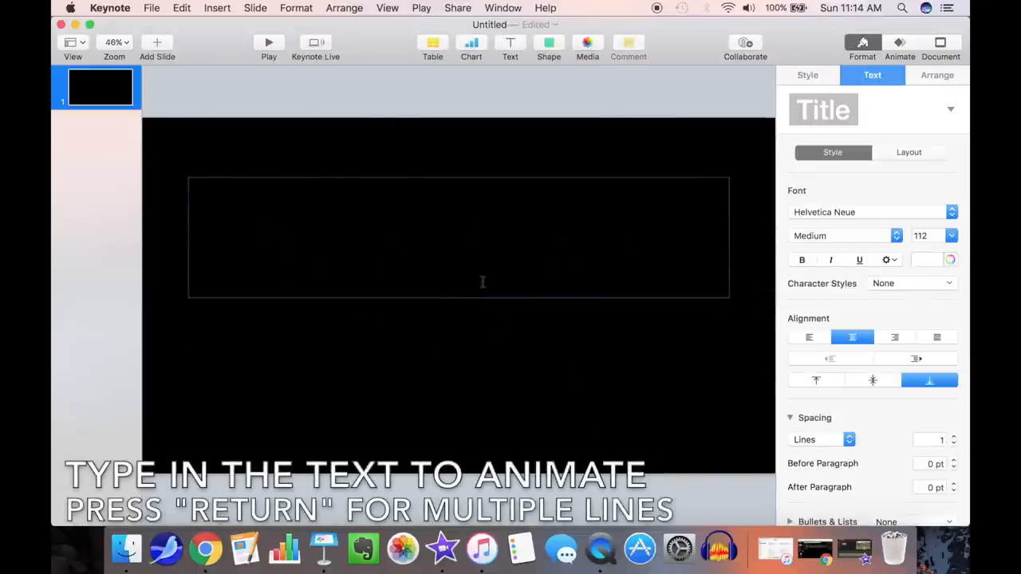
text(TEXT)
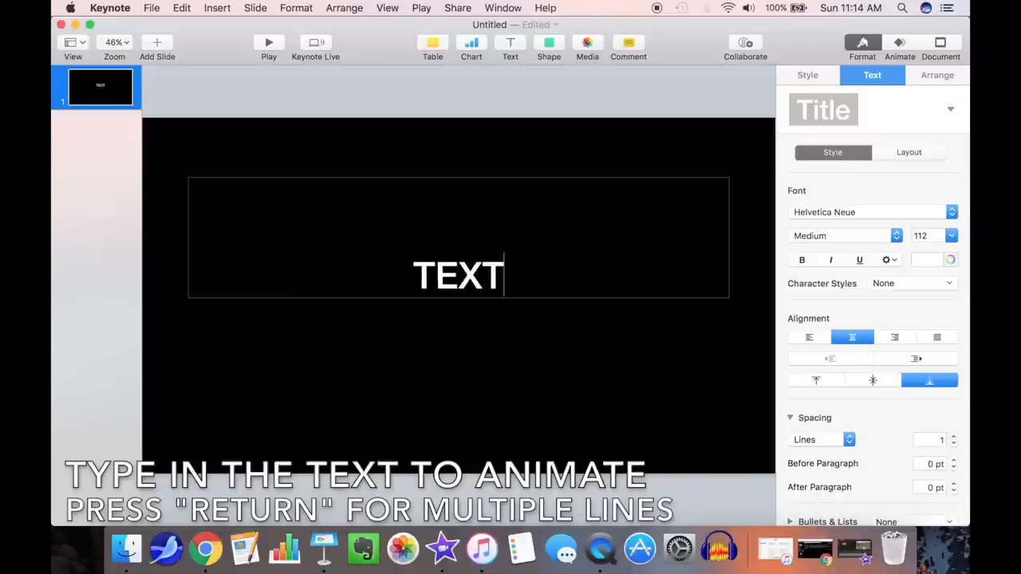
text(MASK)
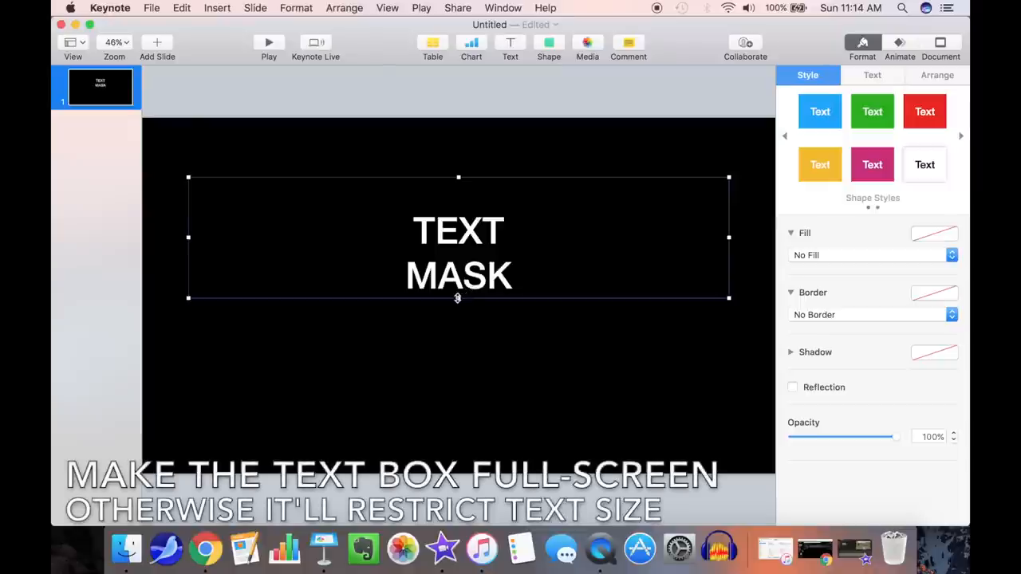
drag(458, 298, 458, 460)
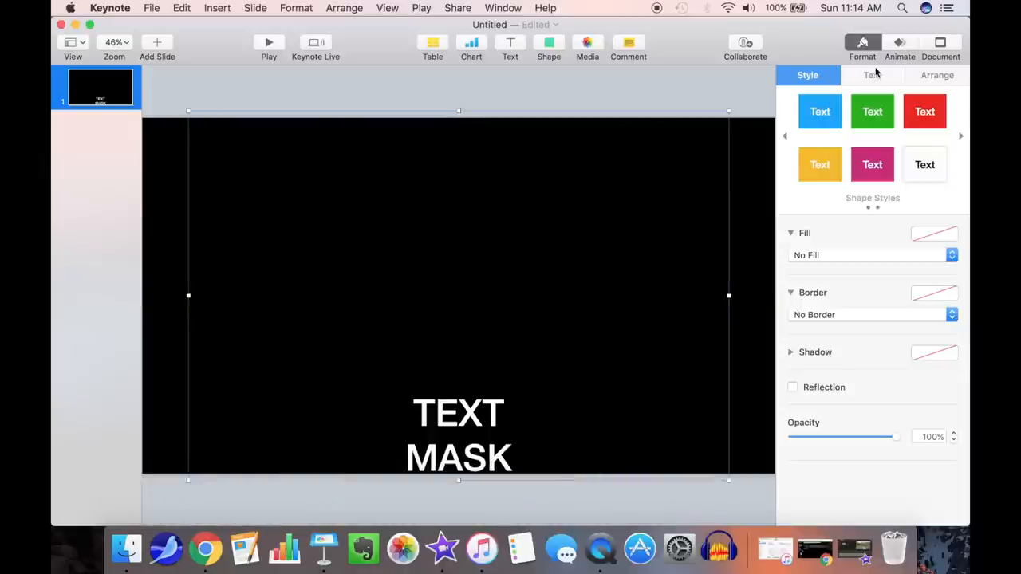
Set the title font to Impact and colour the text green from the Colors window.
click(871, 75)
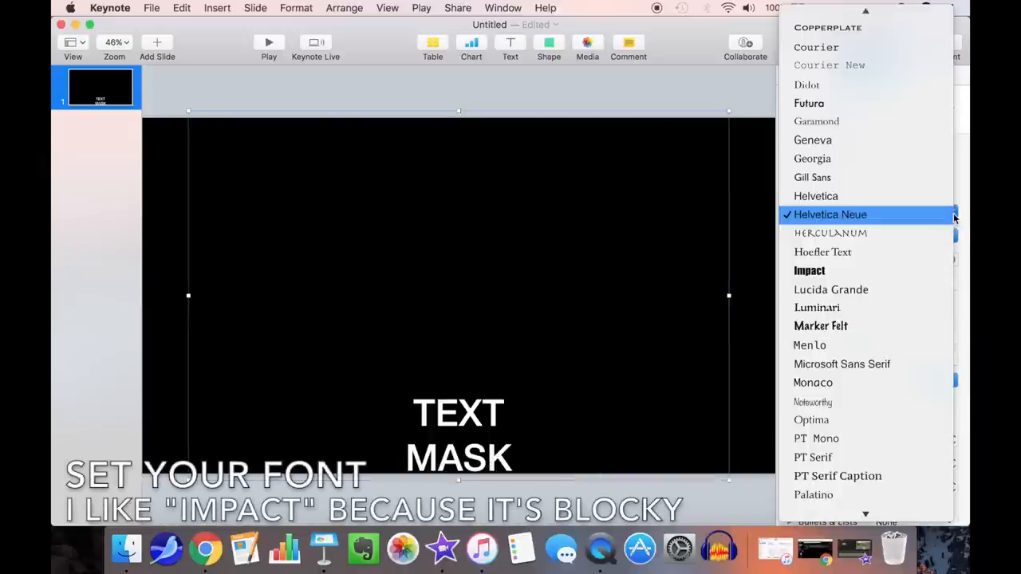
click(809, 271)
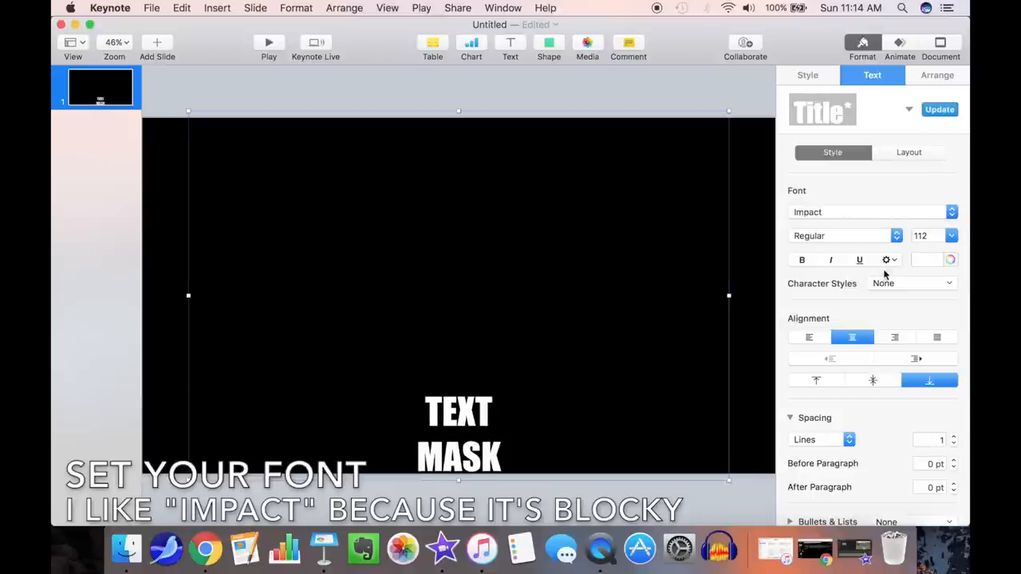
click(872, 380)
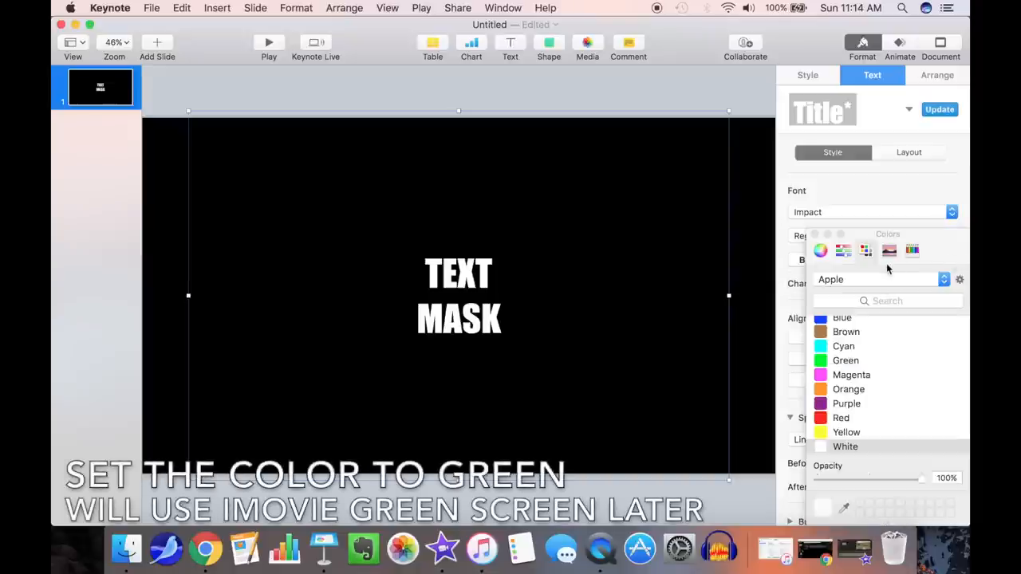
click(846, 361)
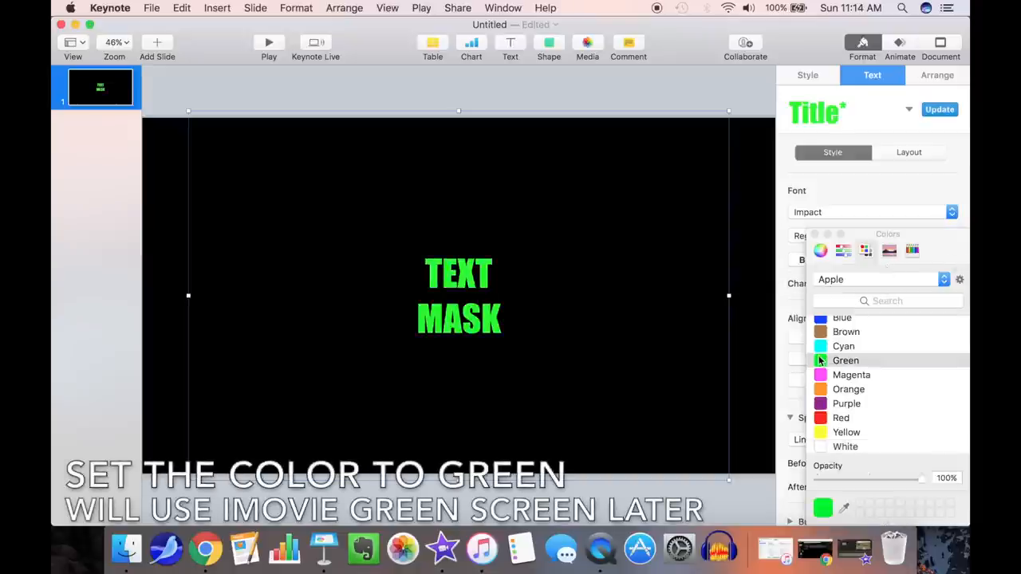
click(846, 360)
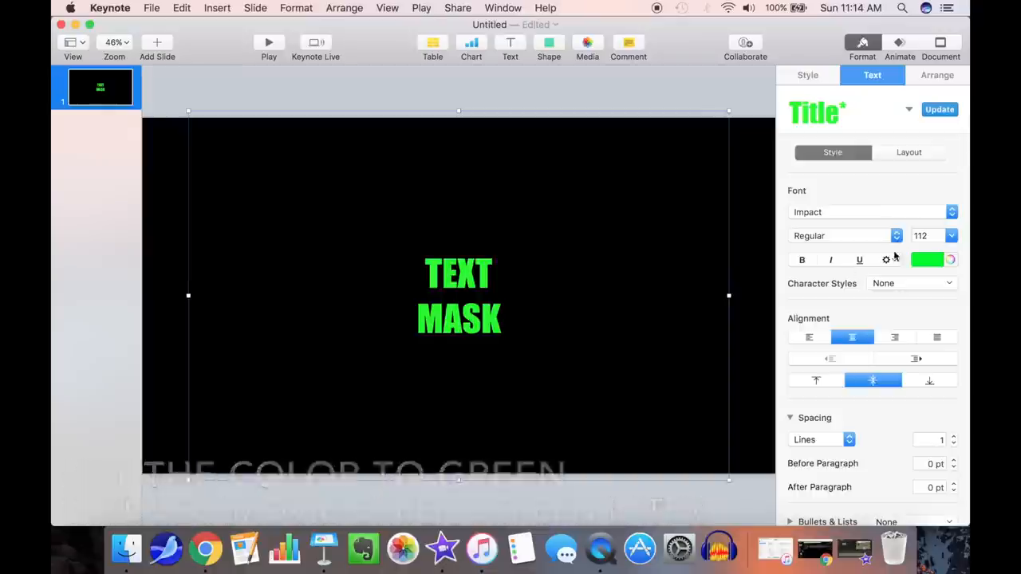
Set the font size to 500 and tighten the spacing between the two lines.
click(925, 236)
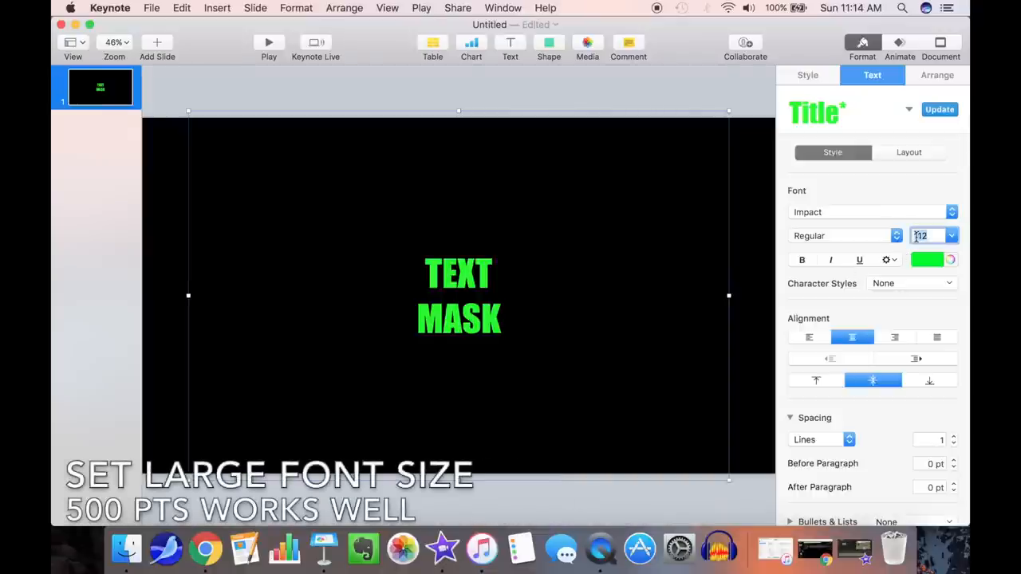
text(500)
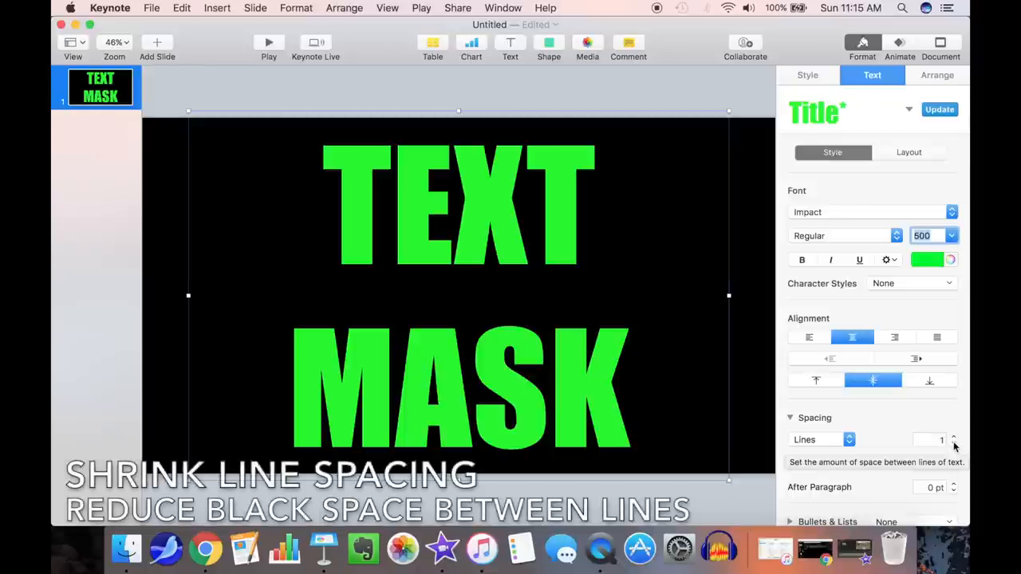
click(954, 444)
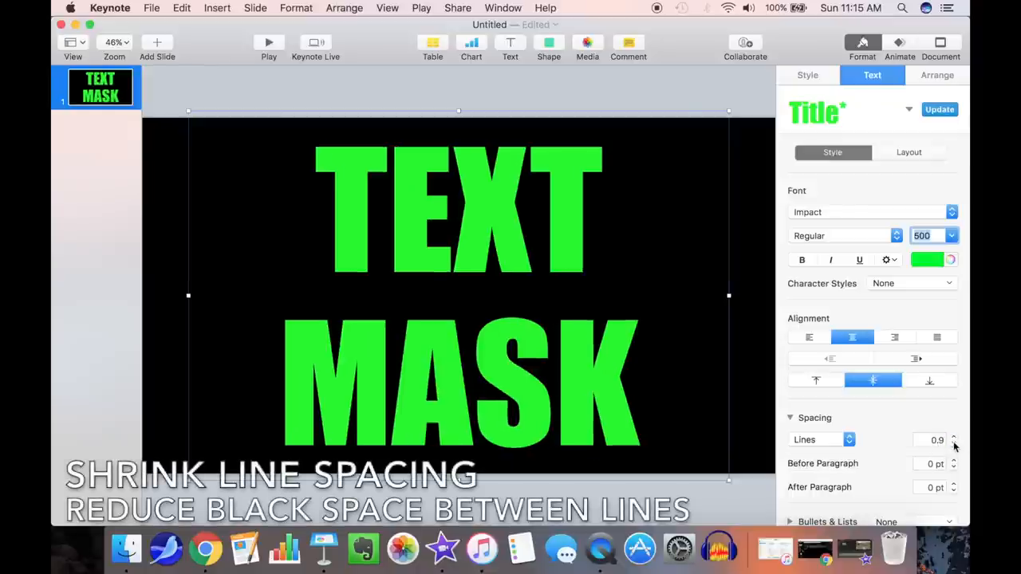
click(954, 443)
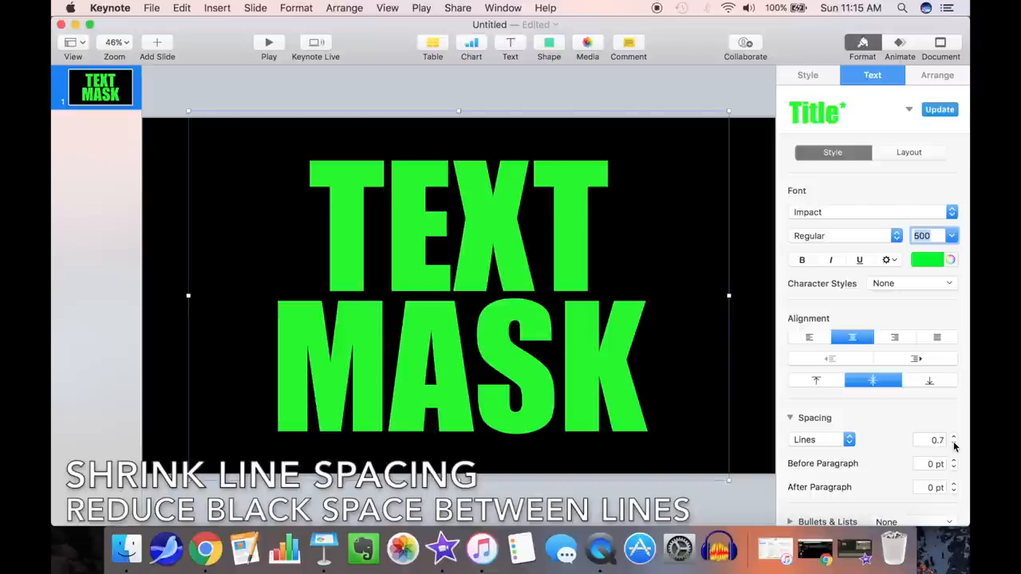
click(954, 444)
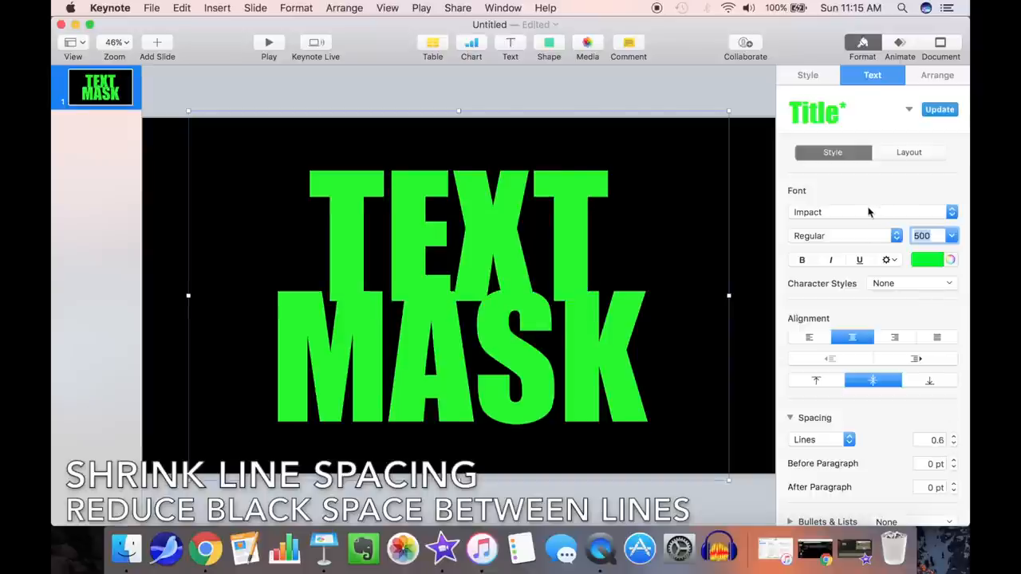
click(954, 438)
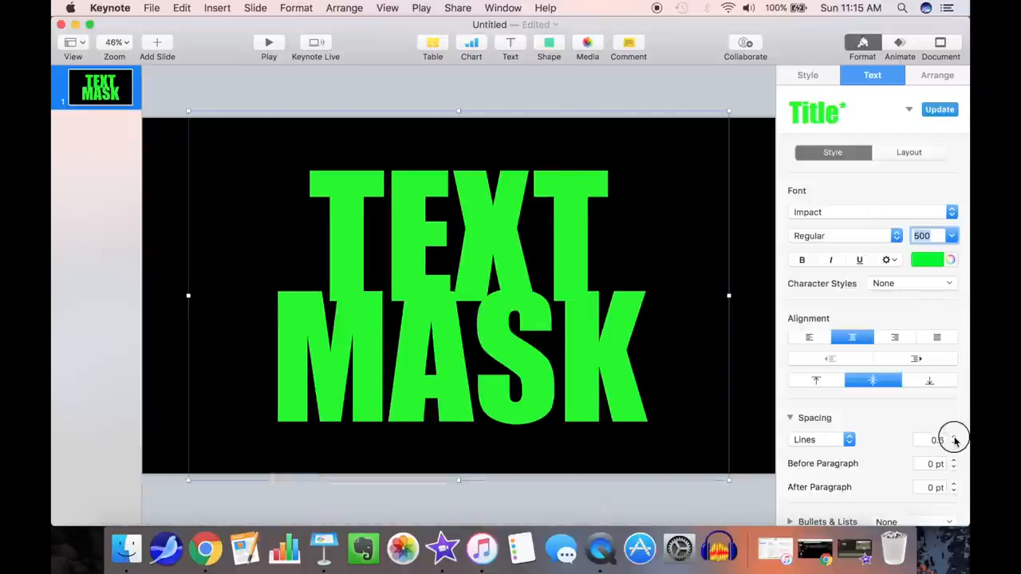
click(955, 437)
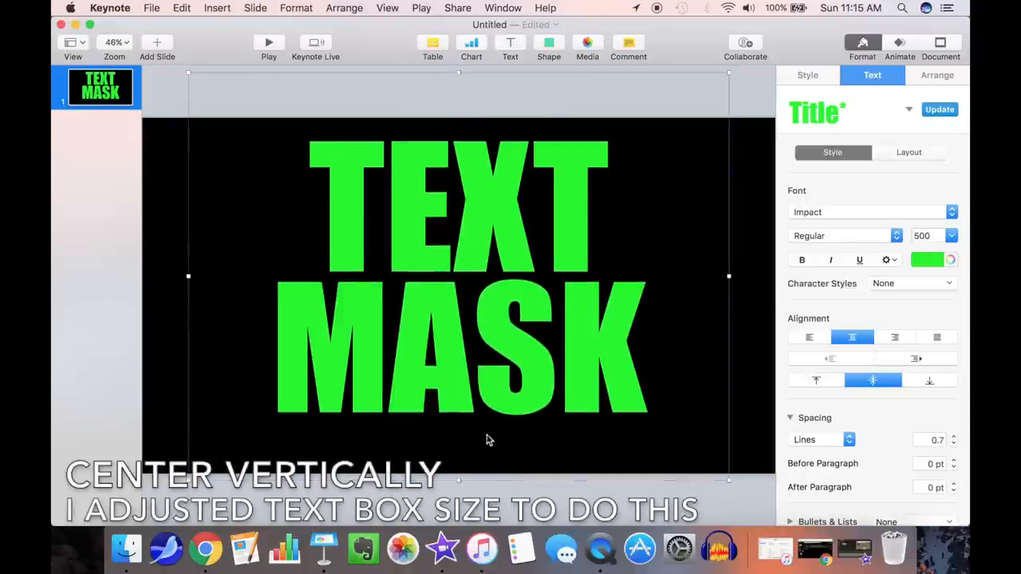
Resize the box to centre the text vertically and raise the font size to 600.
drag(460, 480, 460, 480)
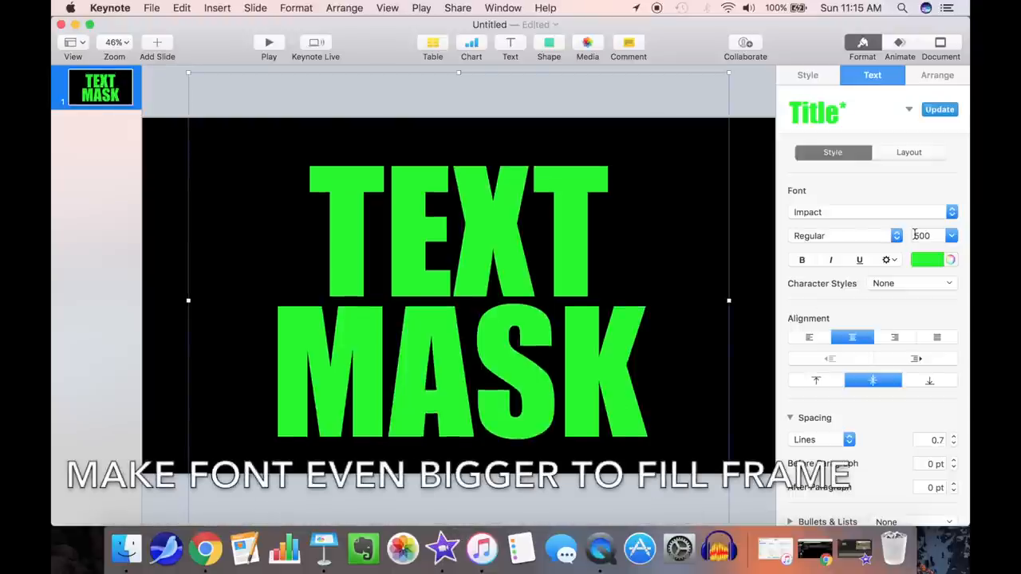
text(600)
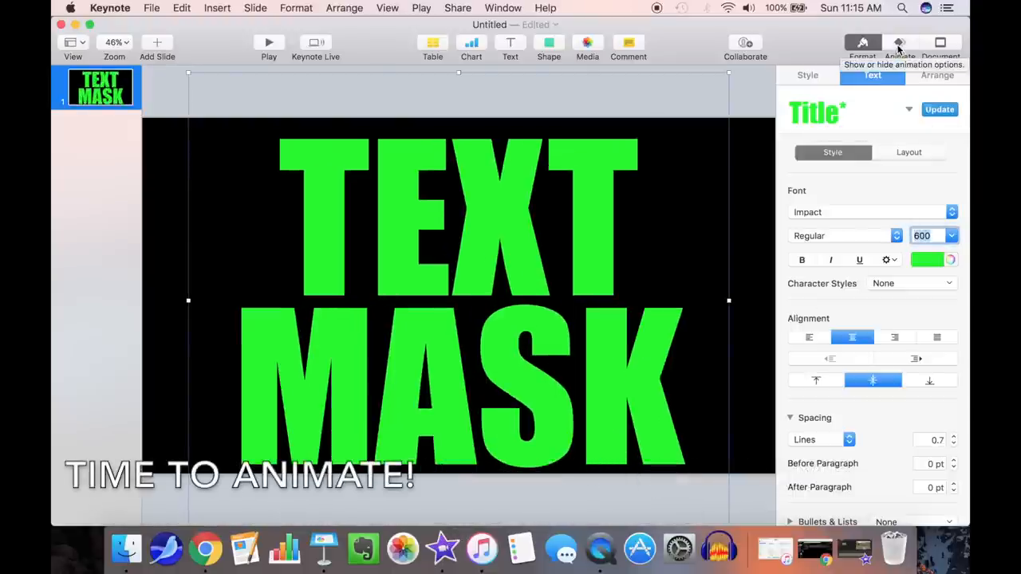
Add a Swoosh build-in effect to the title with a 4-second duration.
click(900, 46)
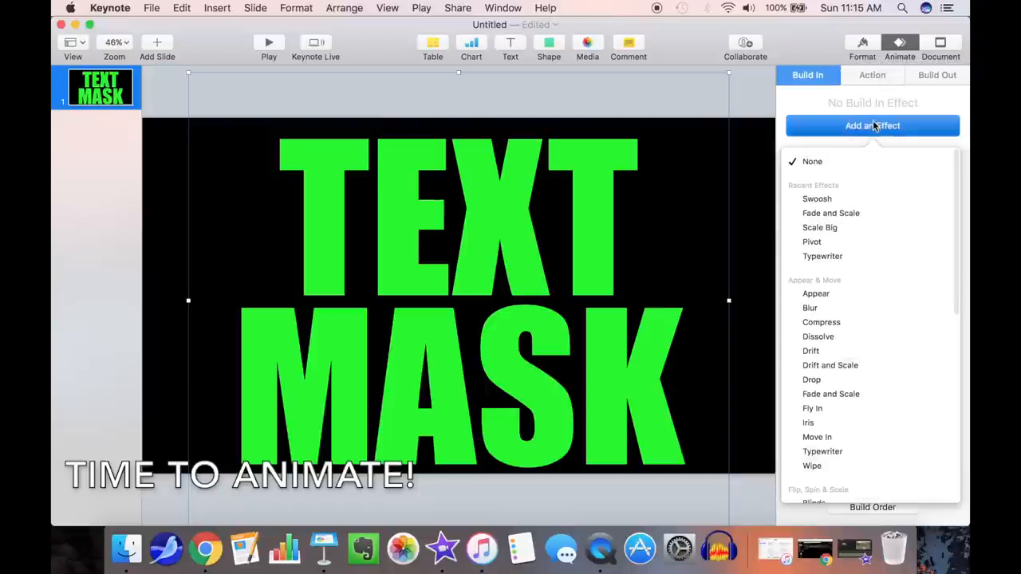
mouse_move(817, 198)
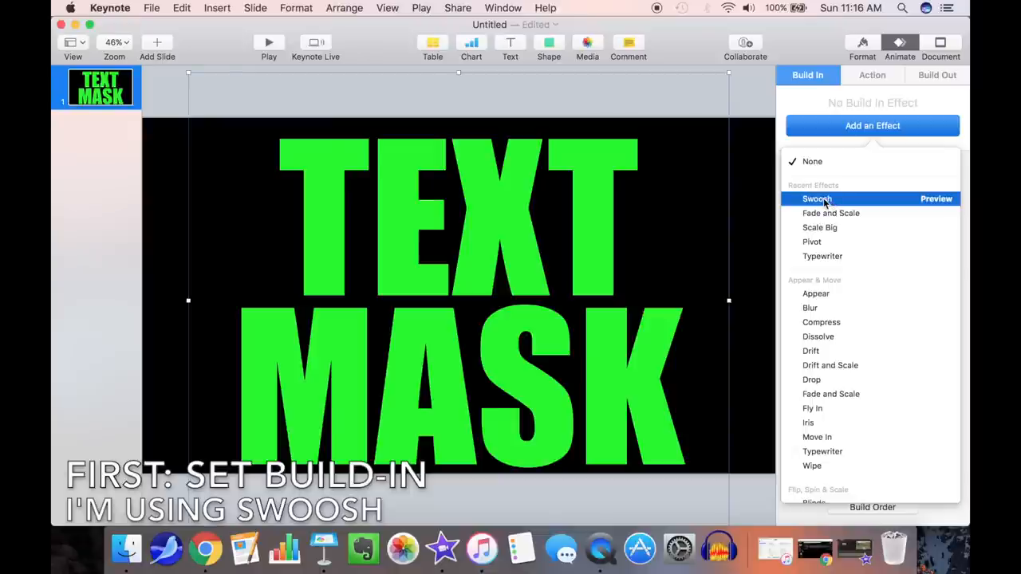
click(817, 198)
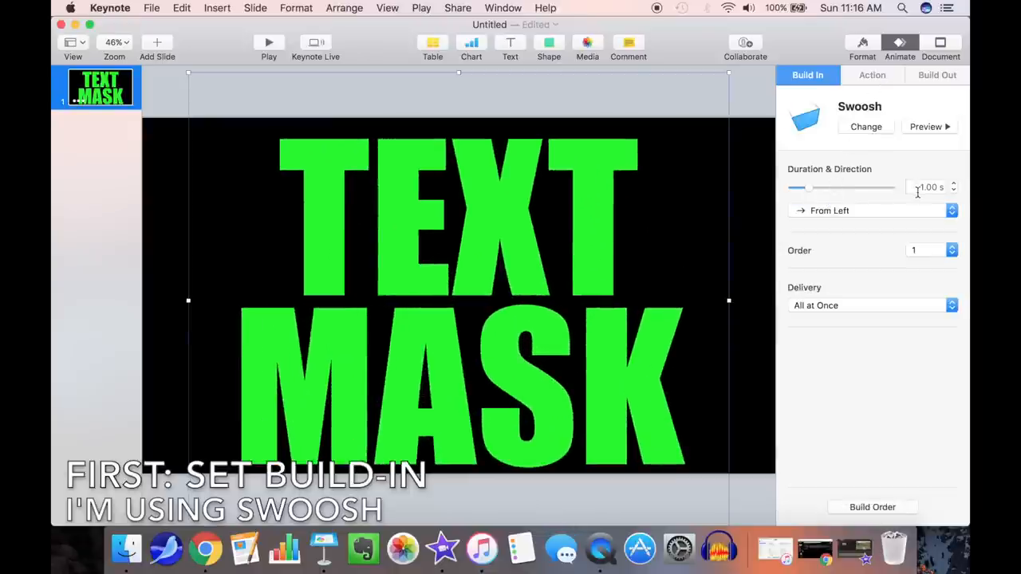
click(928, 187)
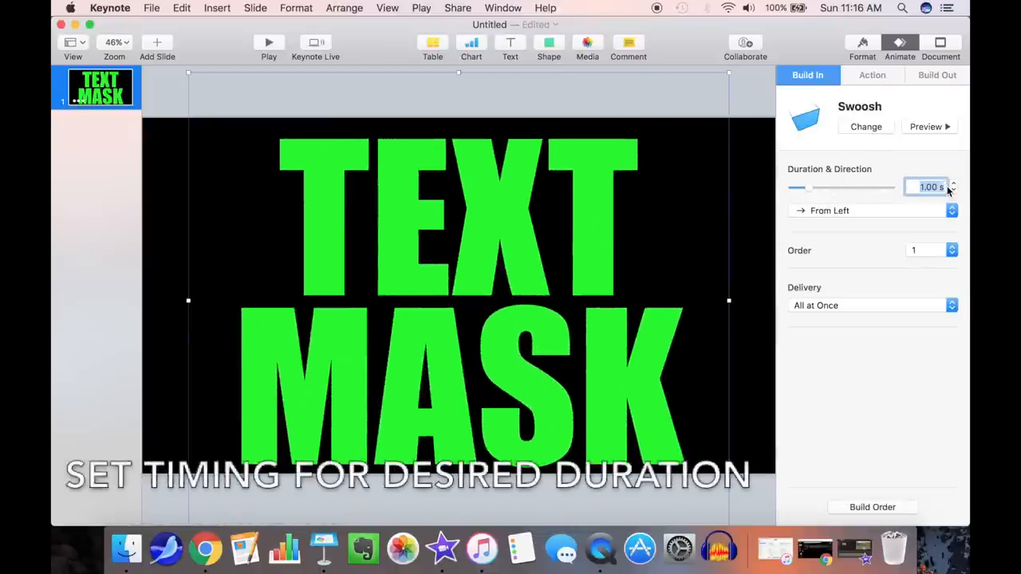
mouse_move(948, 188)
text(4)
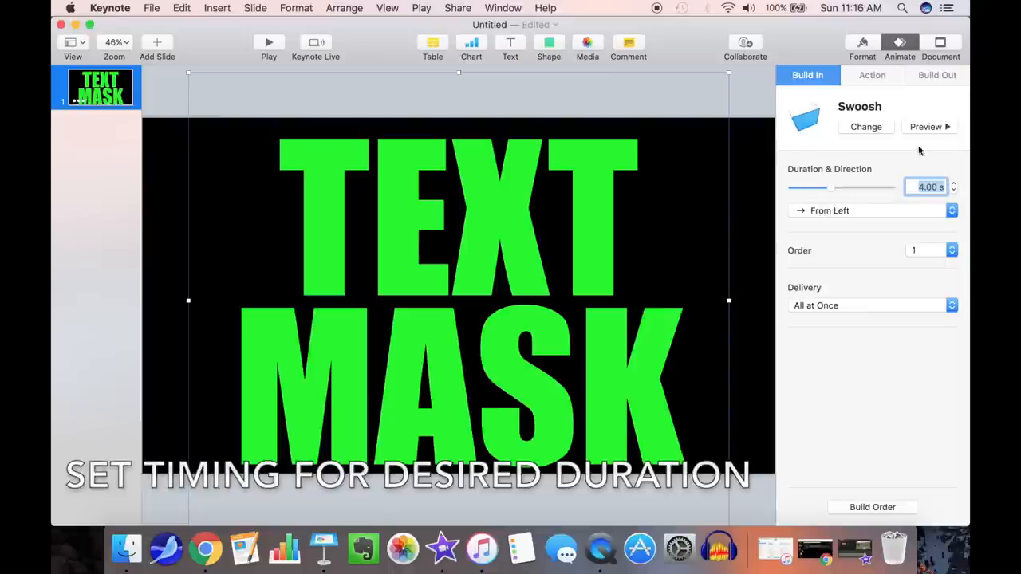
click(871, 75)
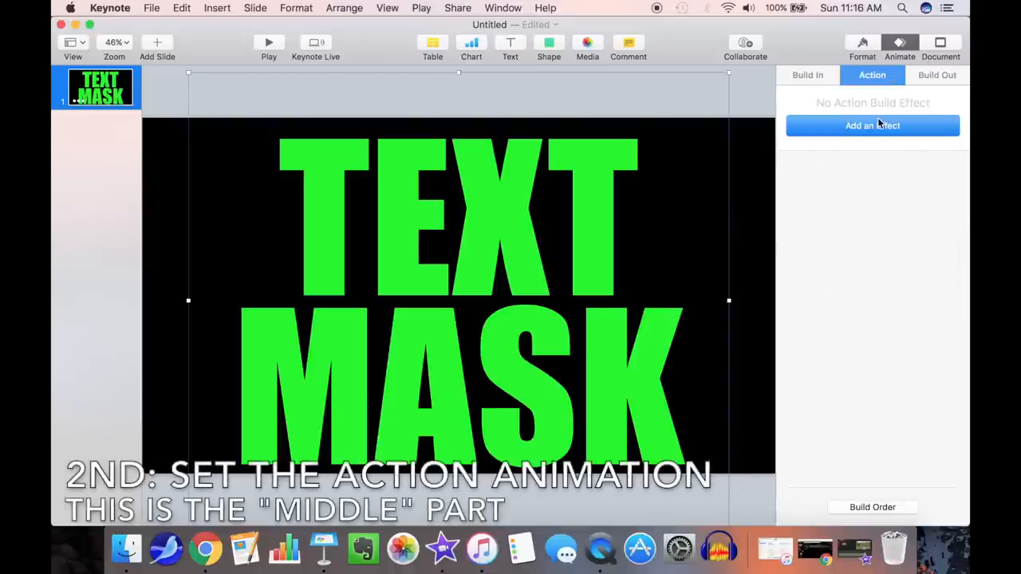
Add a Pop action effect to the title and set its duration.
click(872, 125)
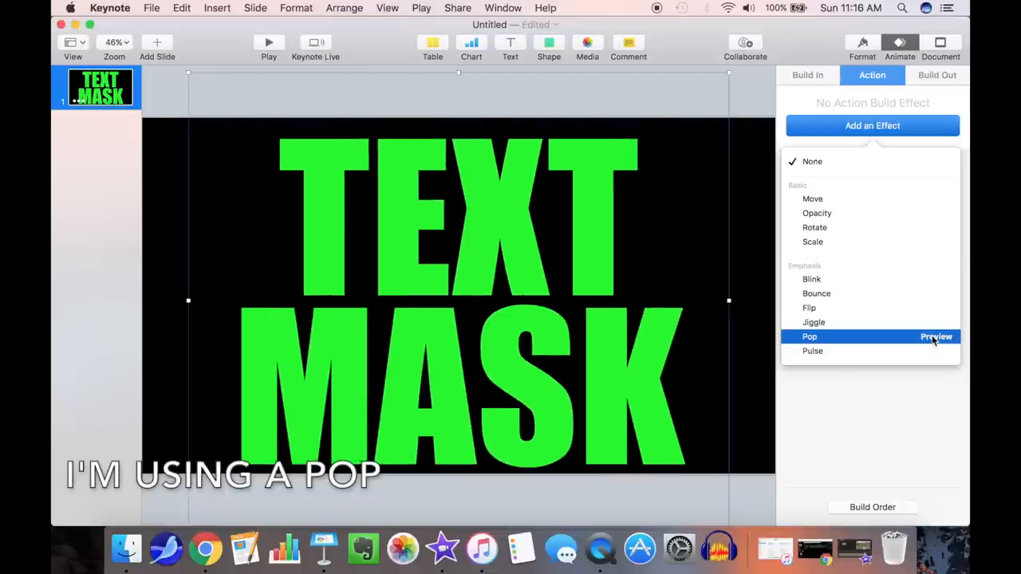
click(809, 335)
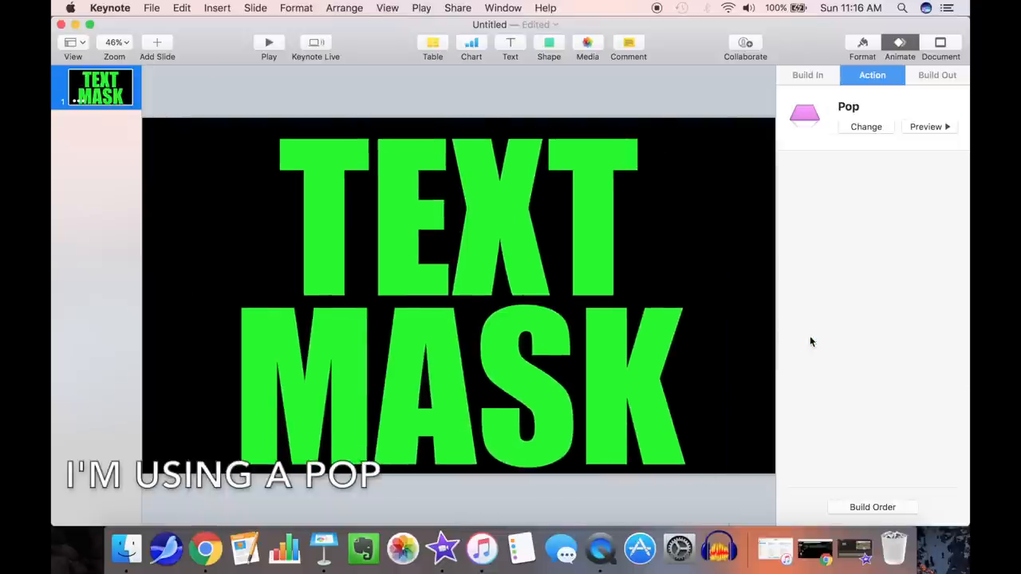
click(459, 300)
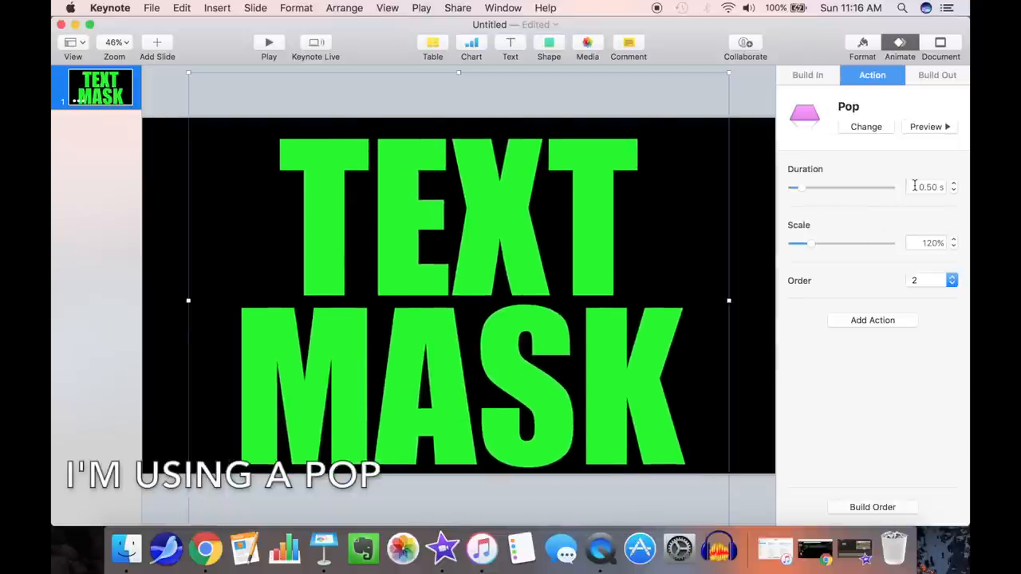
click(929, 187)
text(4)
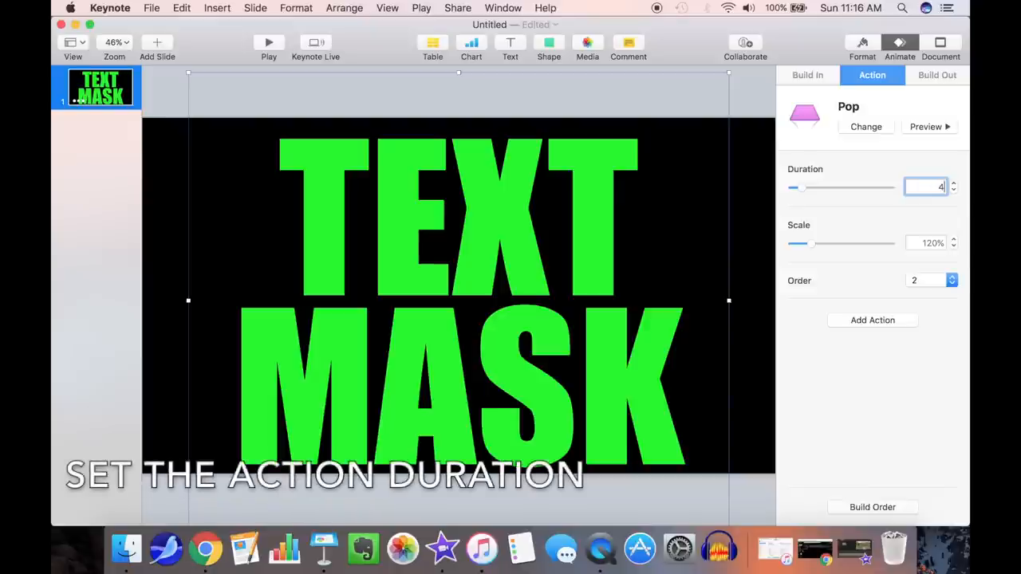
click(937, 75)
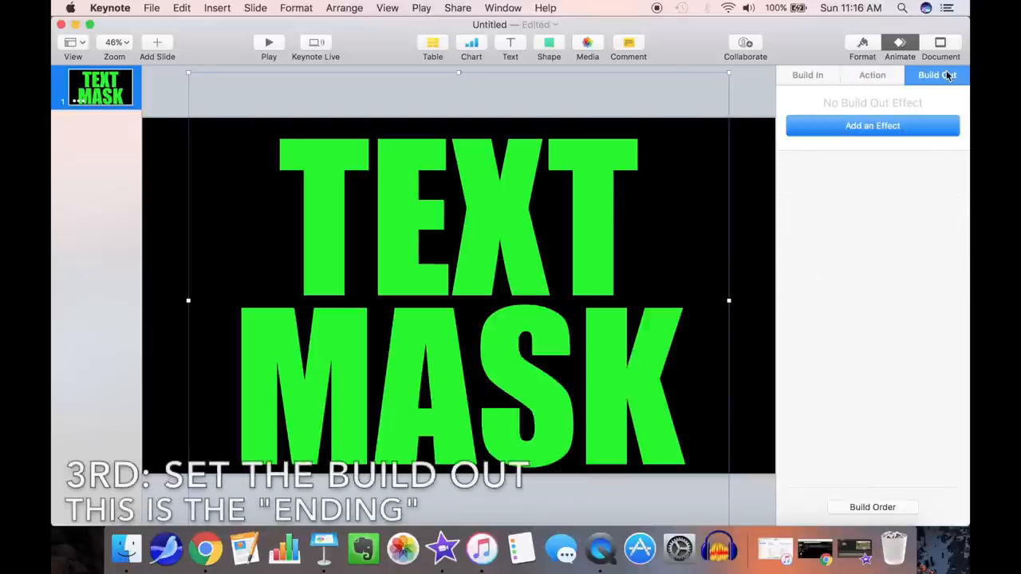
Add a Skid build-out effect to the title with a 4-second duration.
click(873, 125)
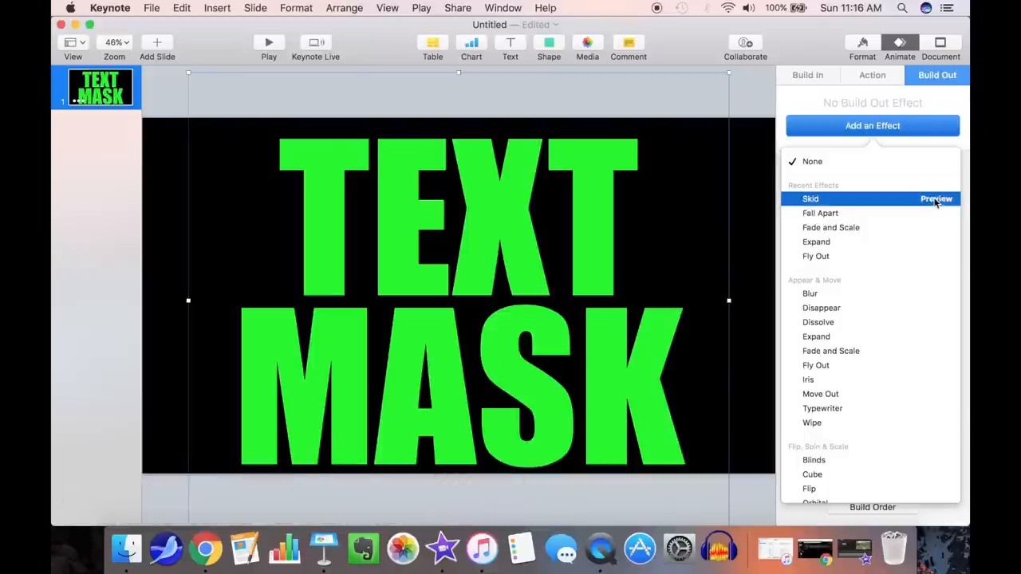
click(936, 198)
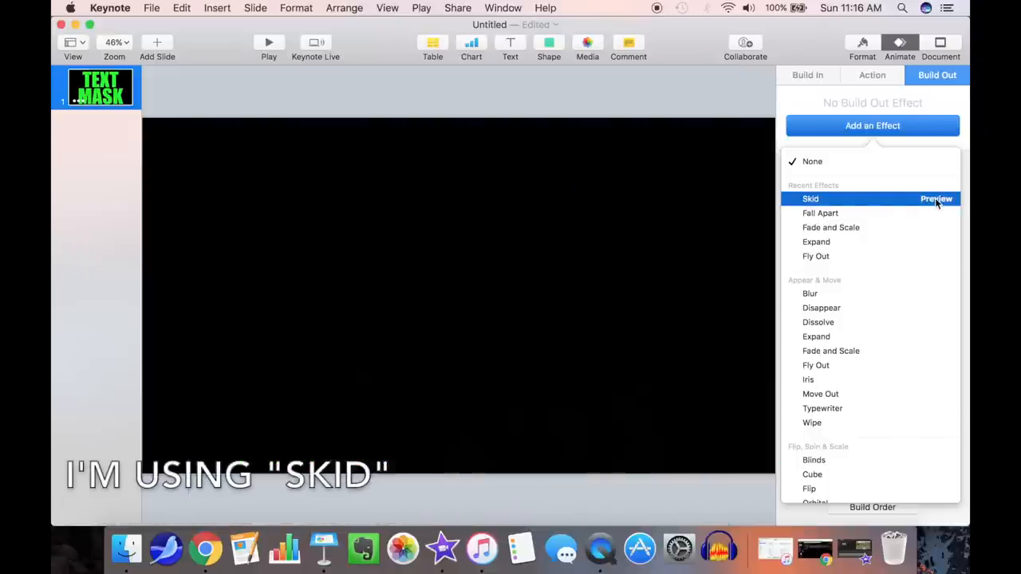
click(811, 198)
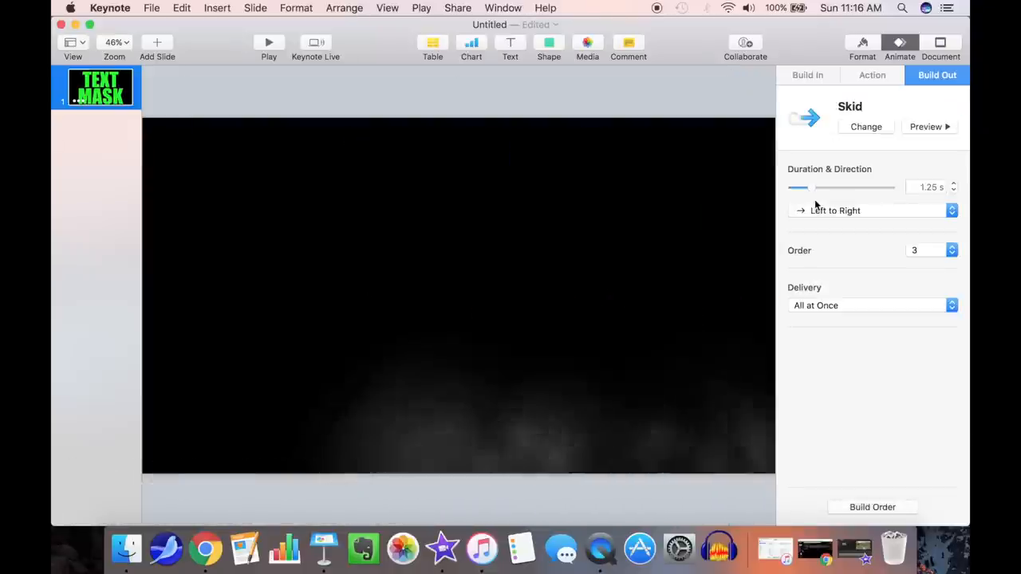
click(932, 186)
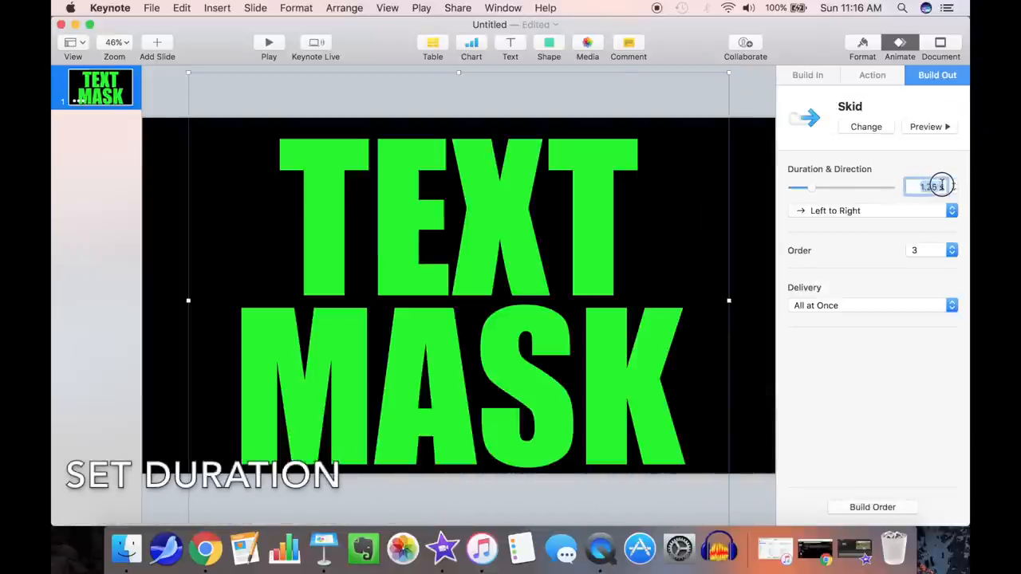
text(40)
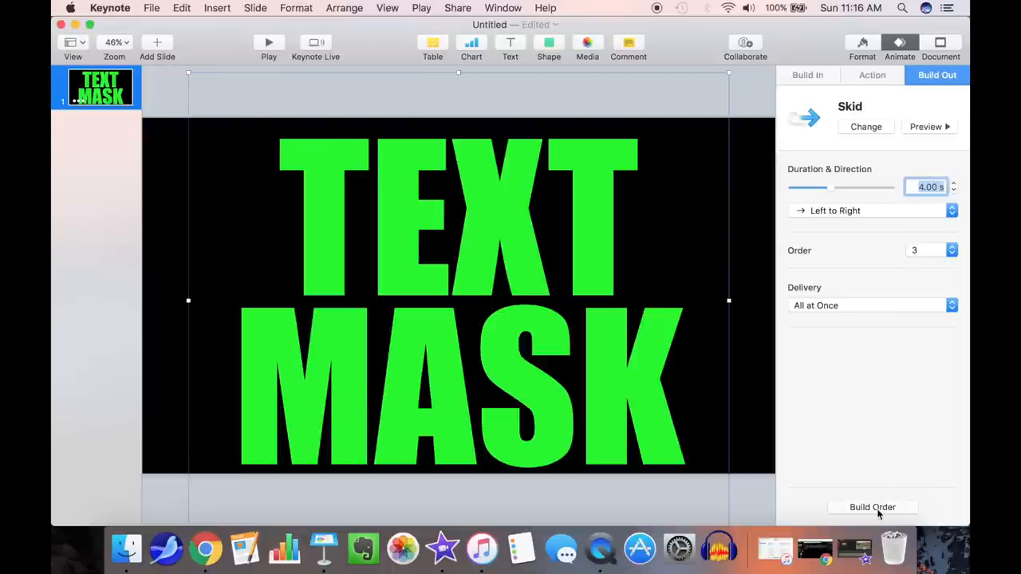
In Build Order, set the builds to start After Previous Build instead of On Click.
click(871, 507)
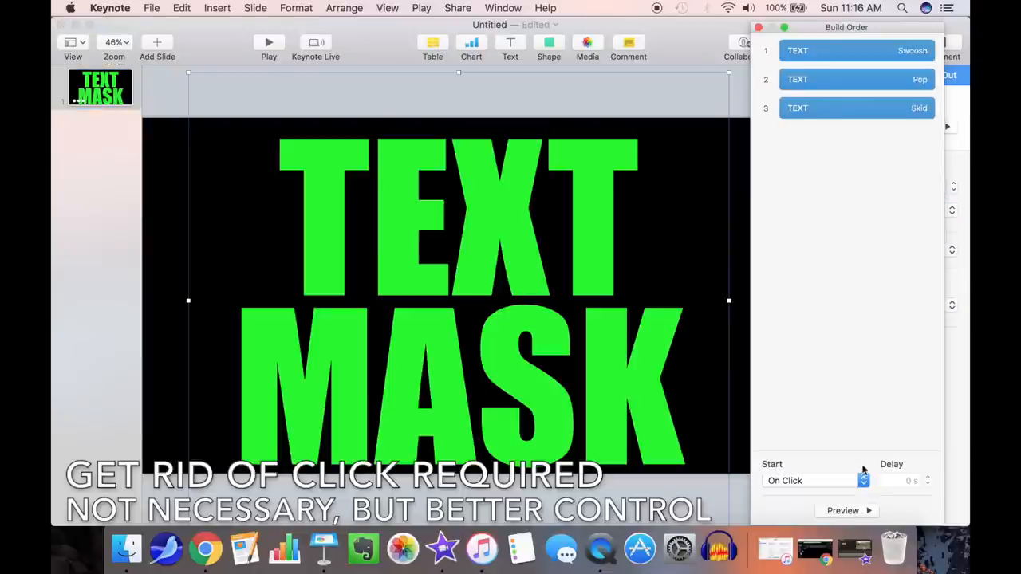
click(812, 480)
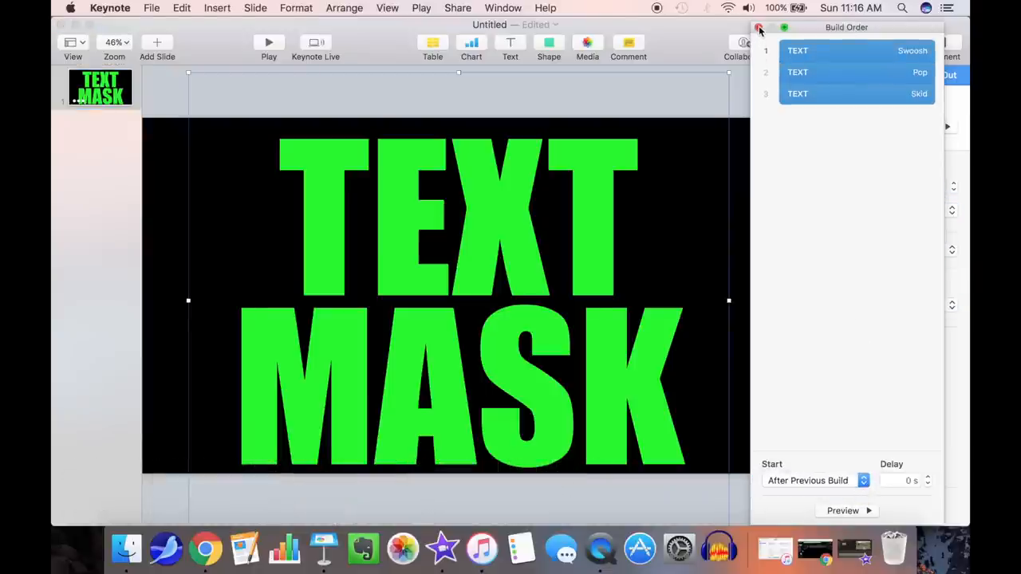
Start a QuickTime export of the slide in 1080p format.
click(151, 6)
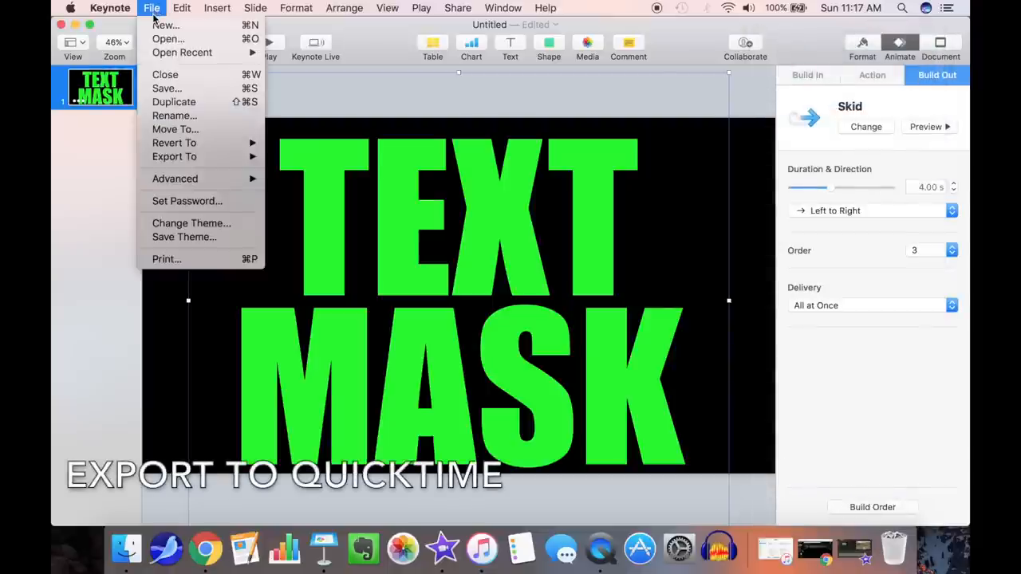
mouse_move(174, 157)
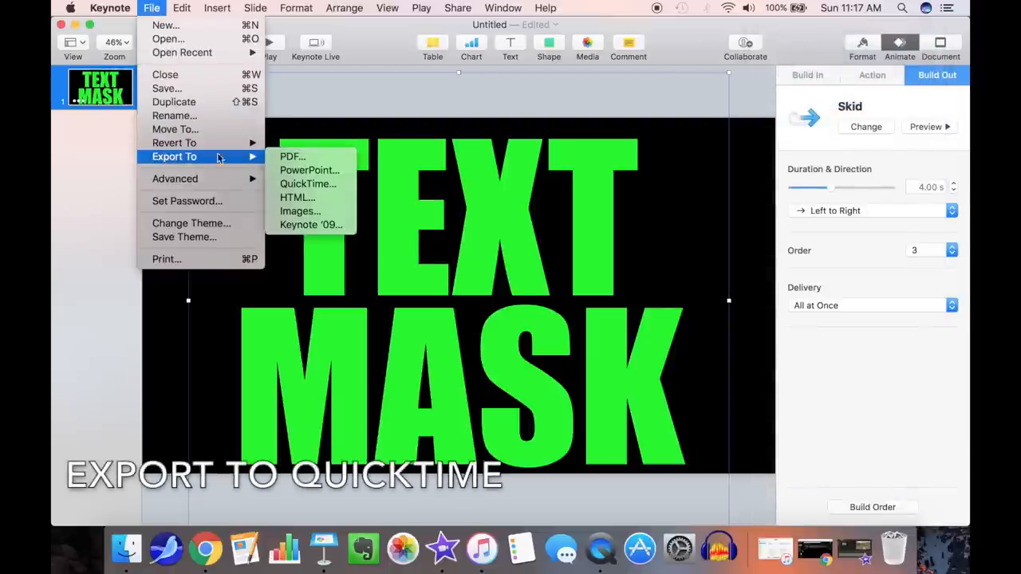
click(308, 183)
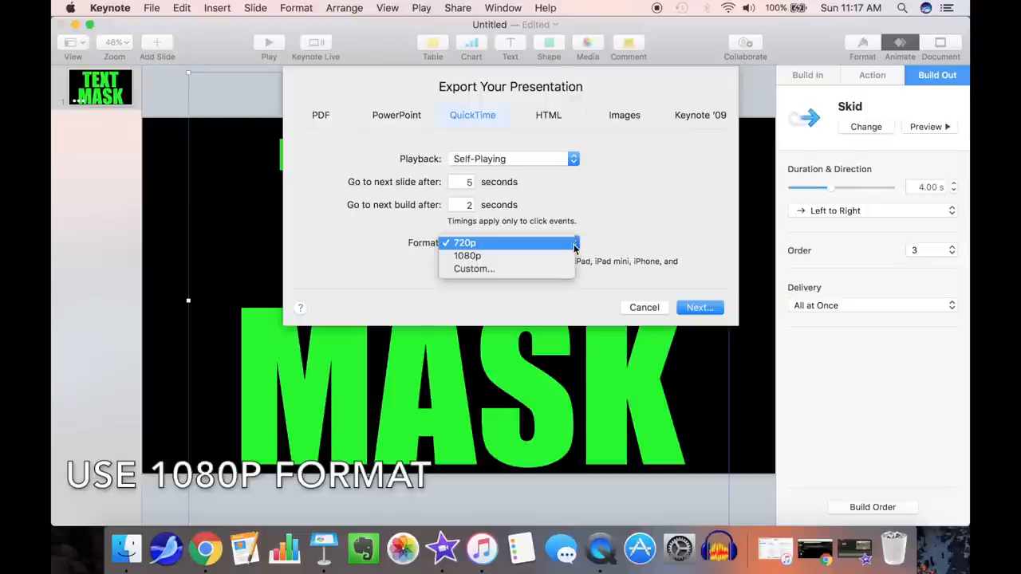
click(468, 256)
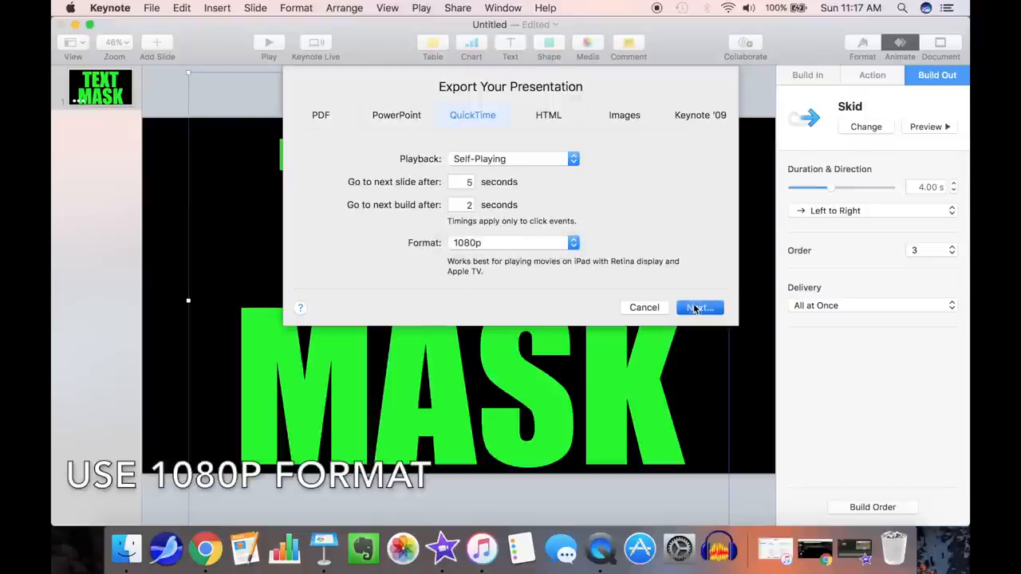
click(699, 308)
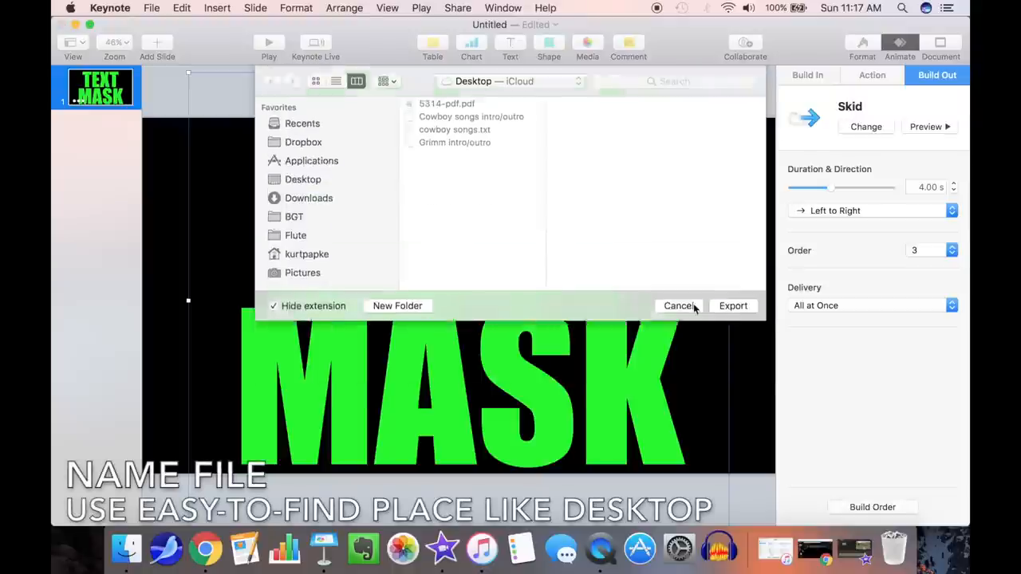
Name the movie 'text mask' and export it to the Desktop.
click(613, 90)
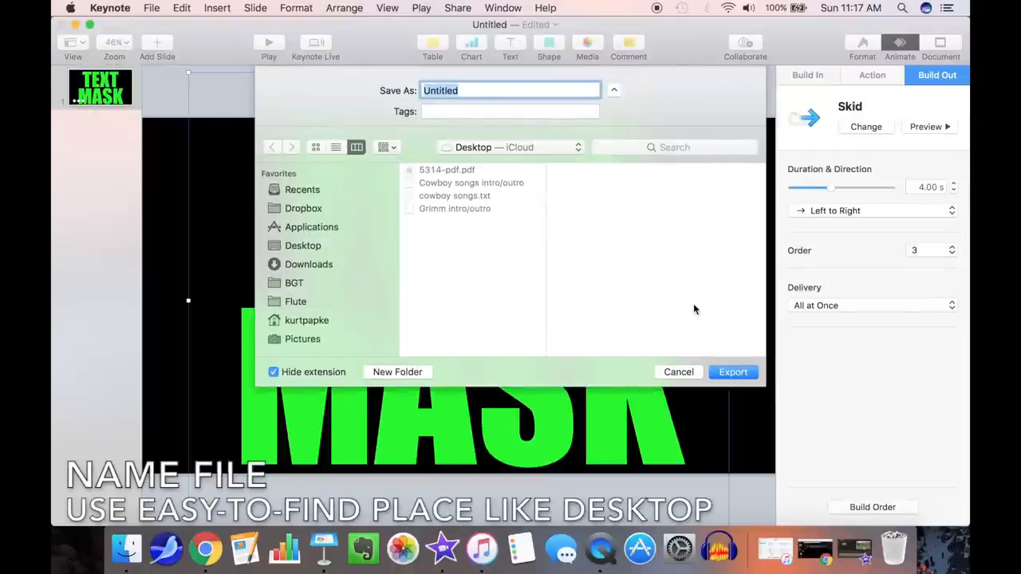
text(text)
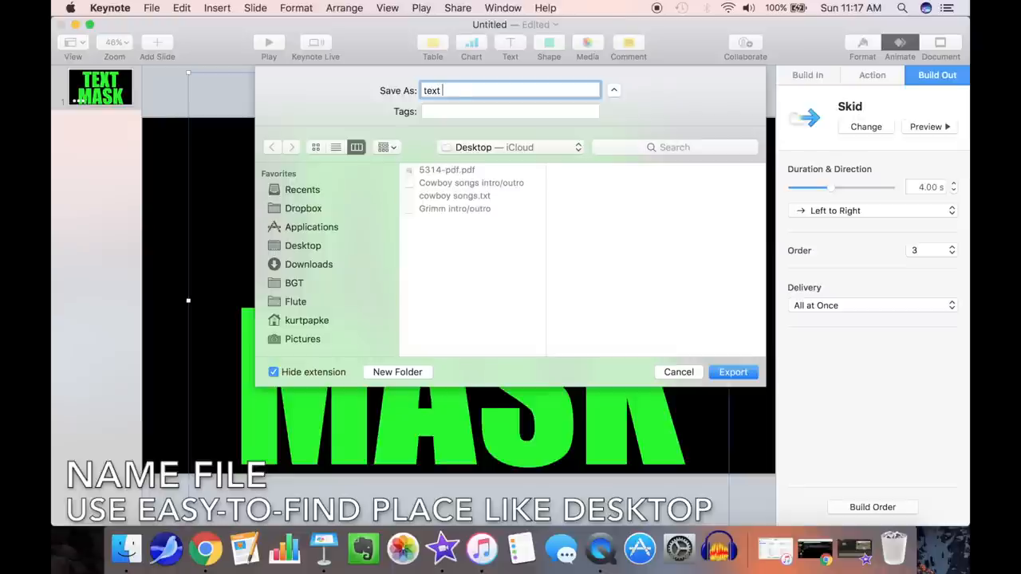
text(mask)
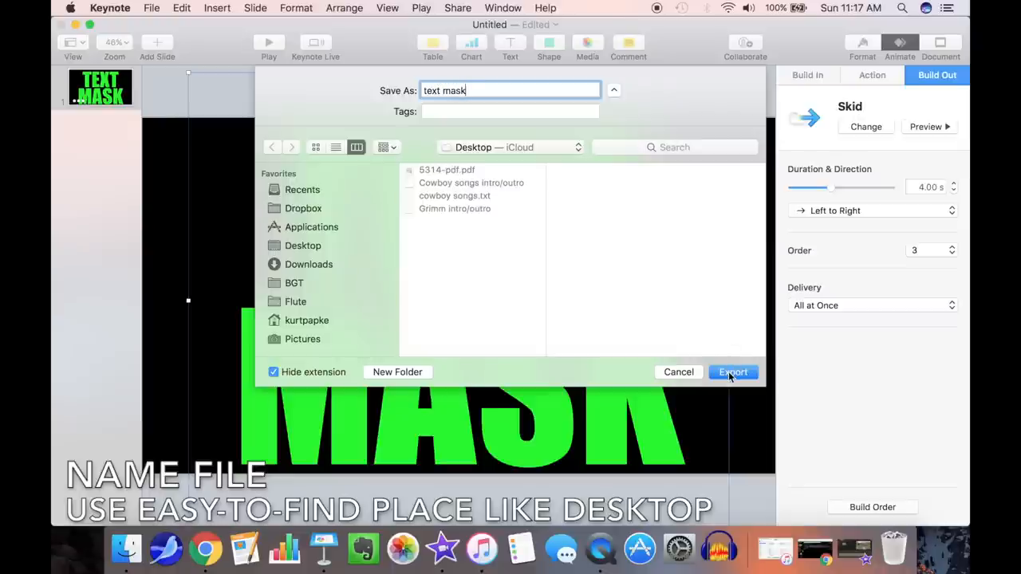
click(733, 372)
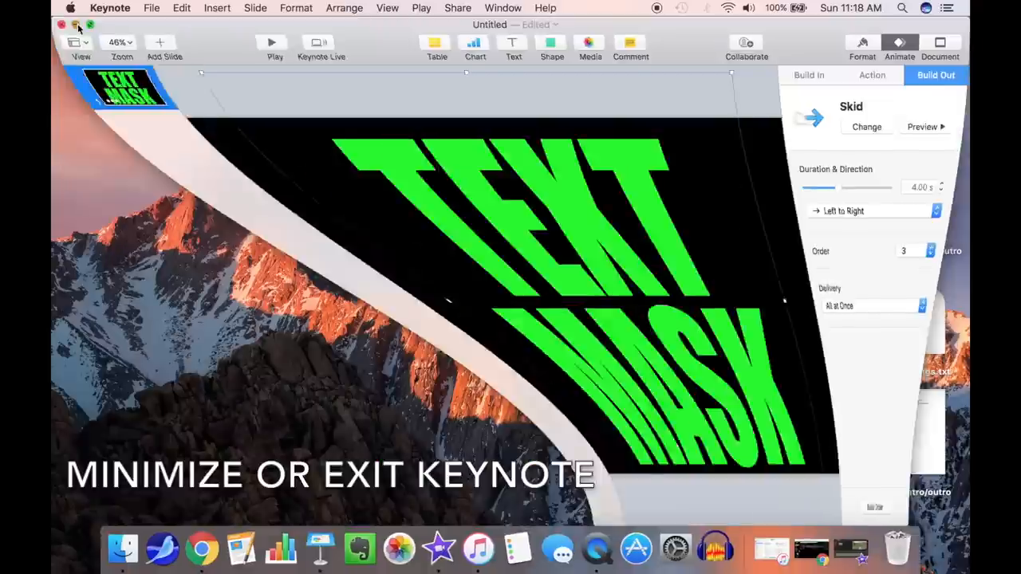
Switch from Keynote to iMovie and import the 'text mask' movie from the Desktop.
click(75, 26)
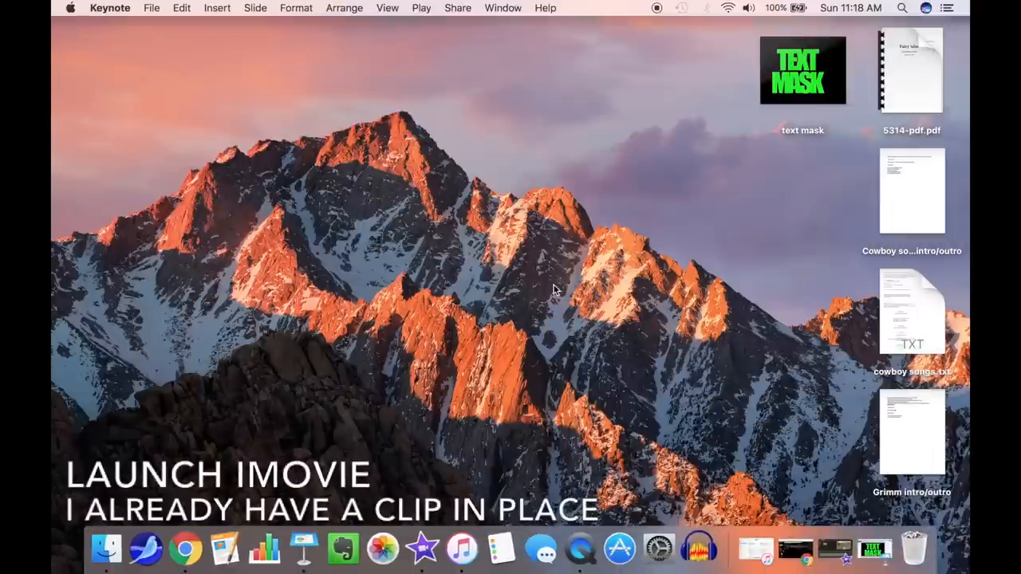
click(454, 549)
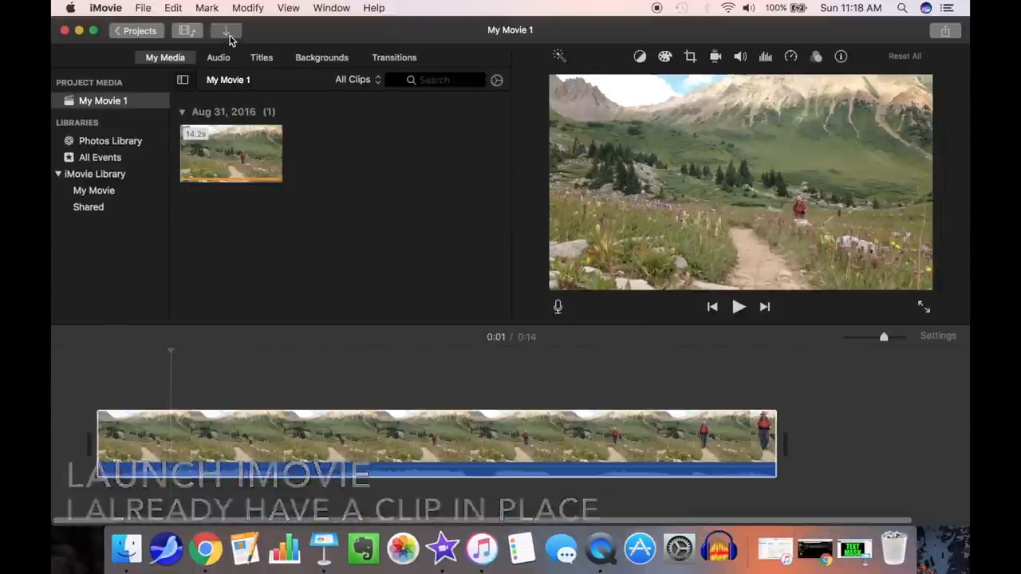
click(226, 31)
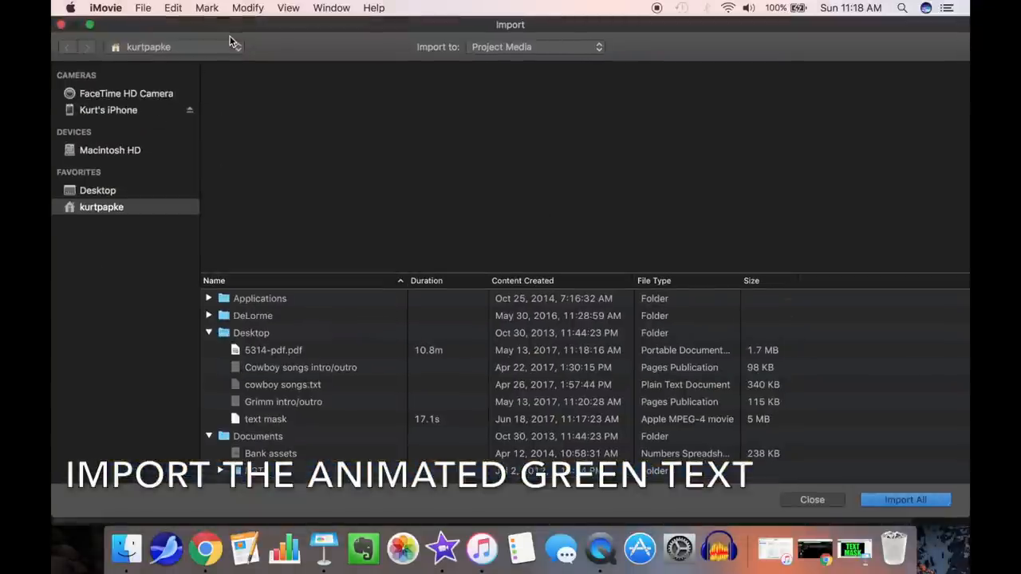
click(265, 418)
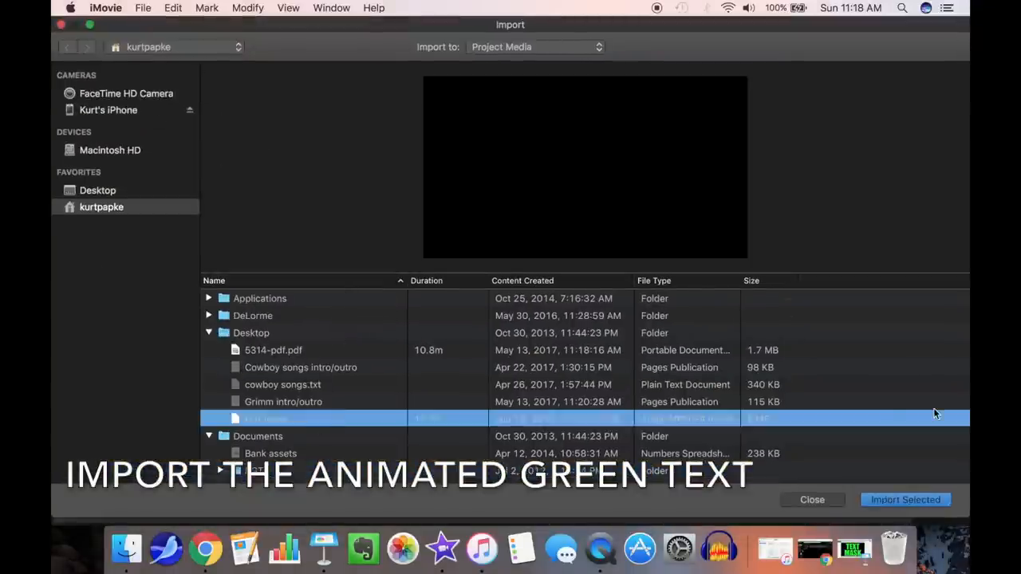
click(906, 500)
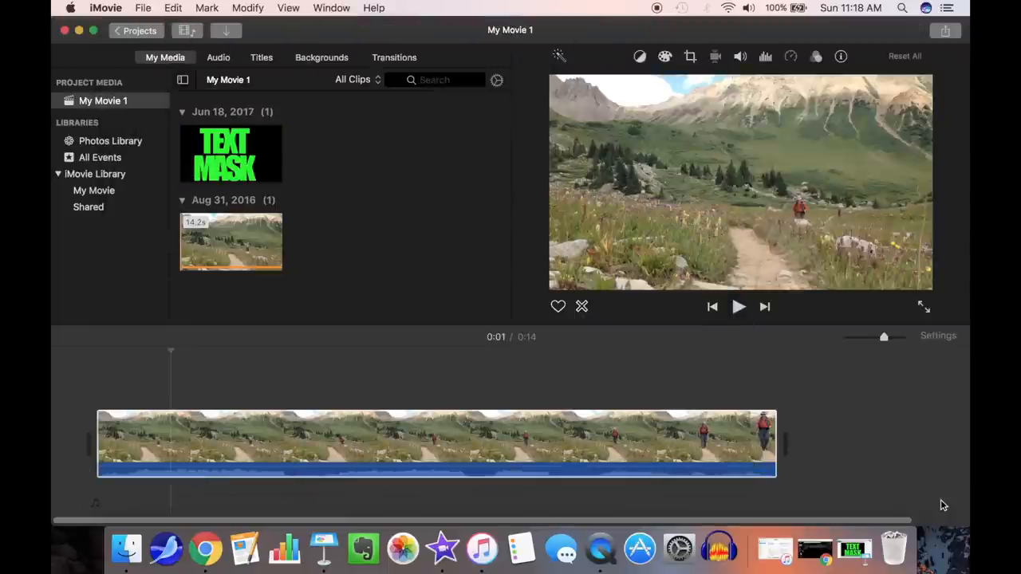
Place the text mask clip as a cutaway above the hiking clip and trim both ends to match.
click(230, 153)
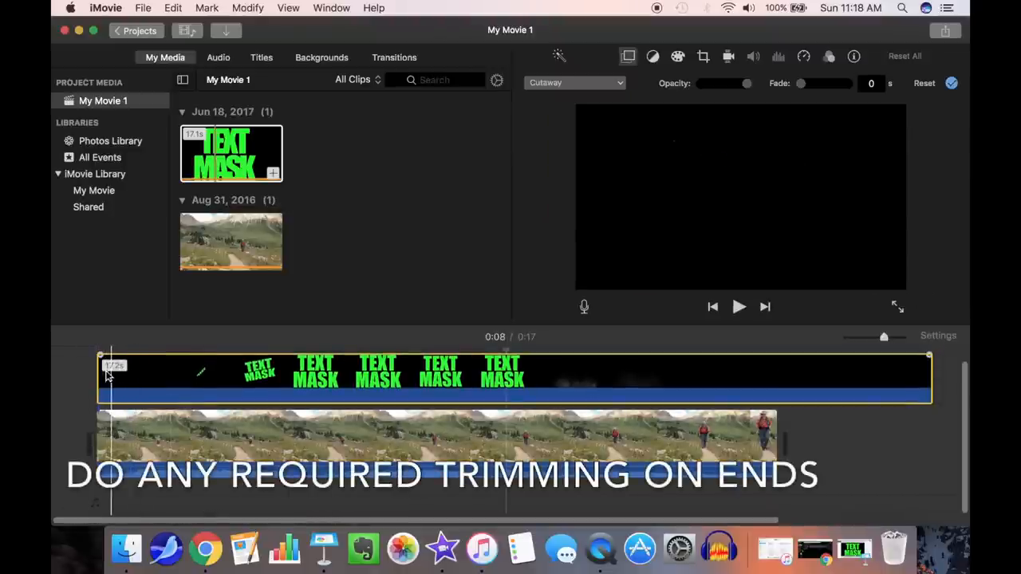
drag(108, 370, 119, 370)
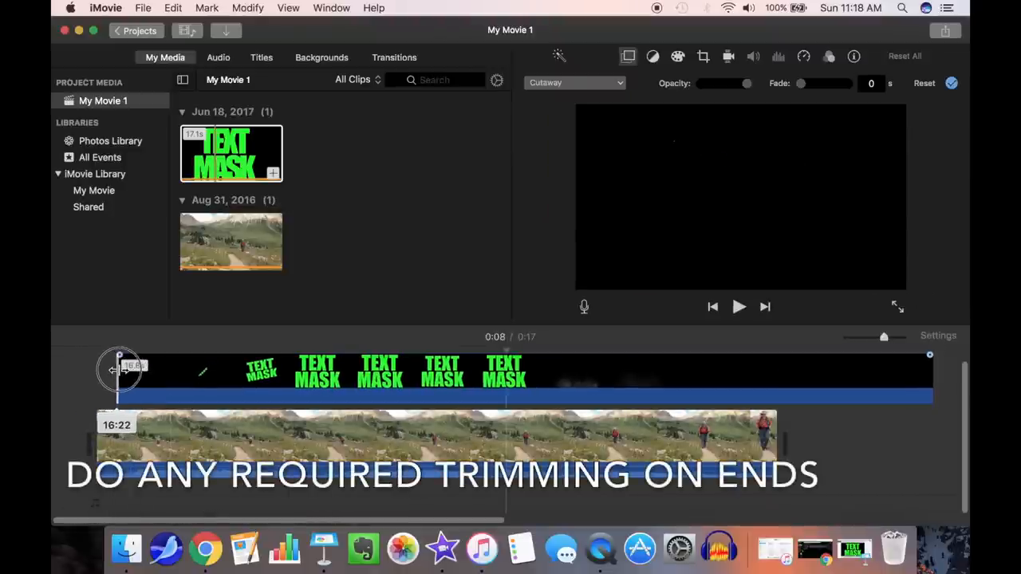
drag(118, 365, 147, 365)
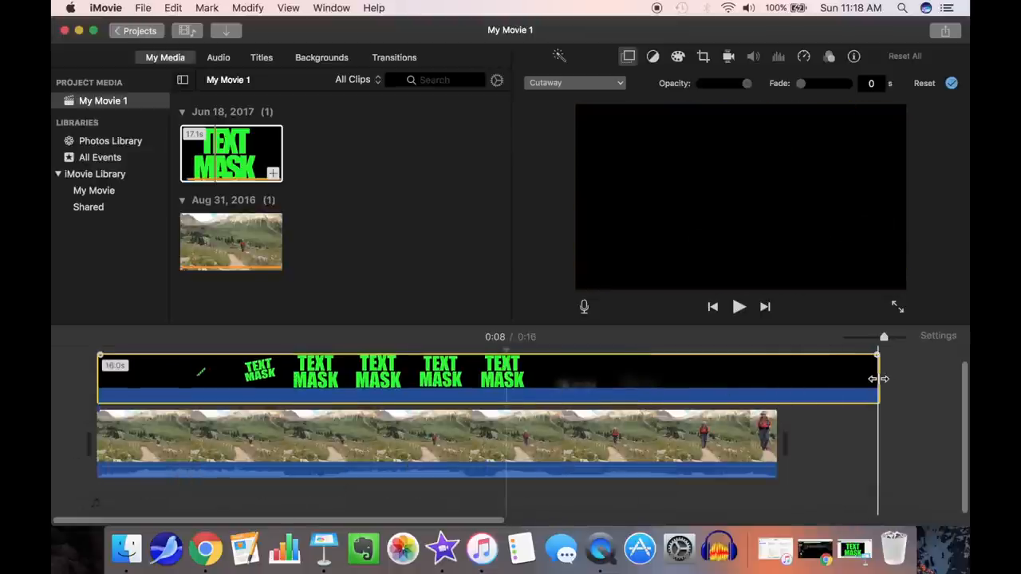
drag(876, 379, 830, 376)
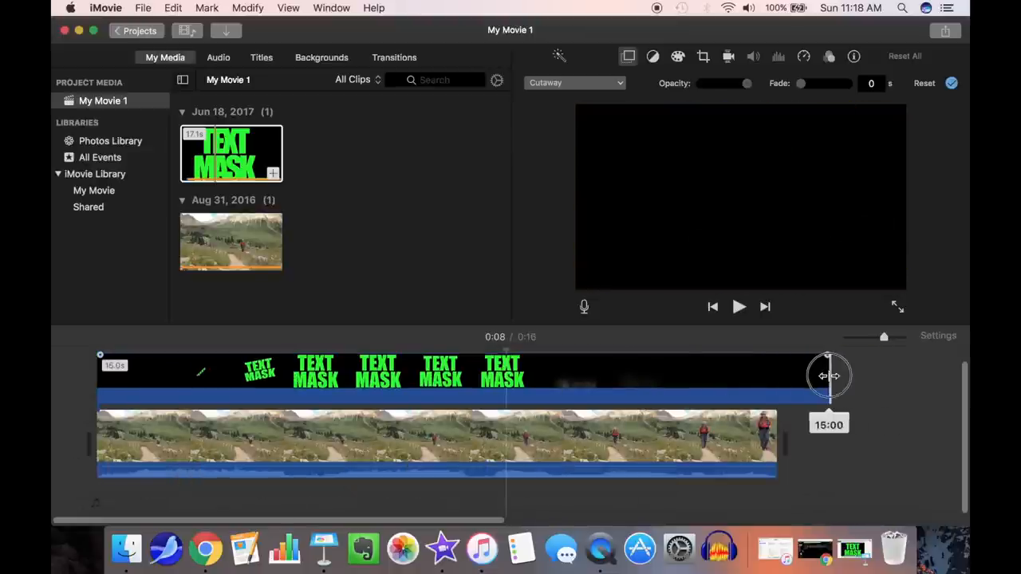
drag(829, 376, 773, 356)
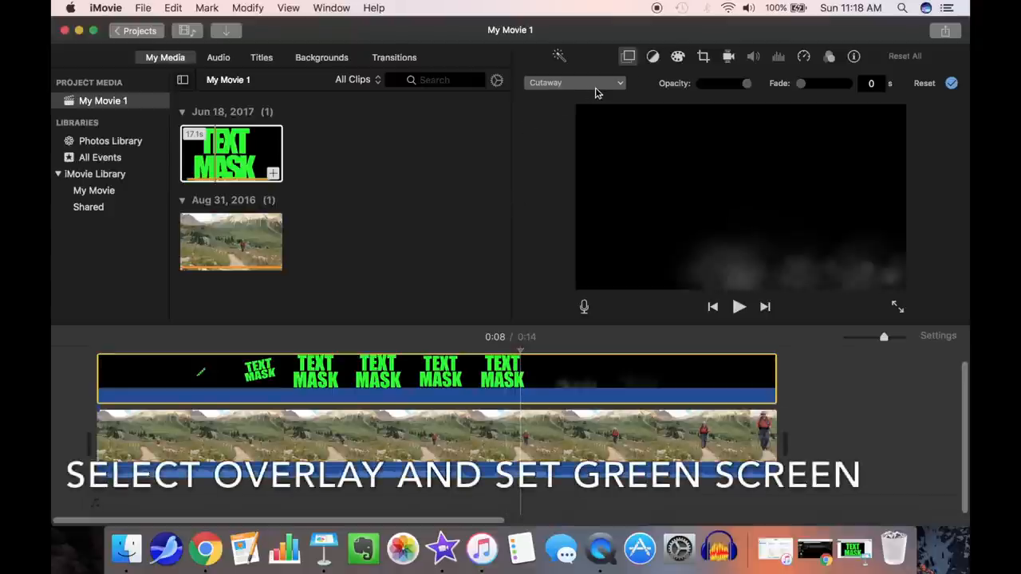
Set the overlay to Green/Blue Screen, clean up leftover green, apply, and play the masked result.
click(574, 83)
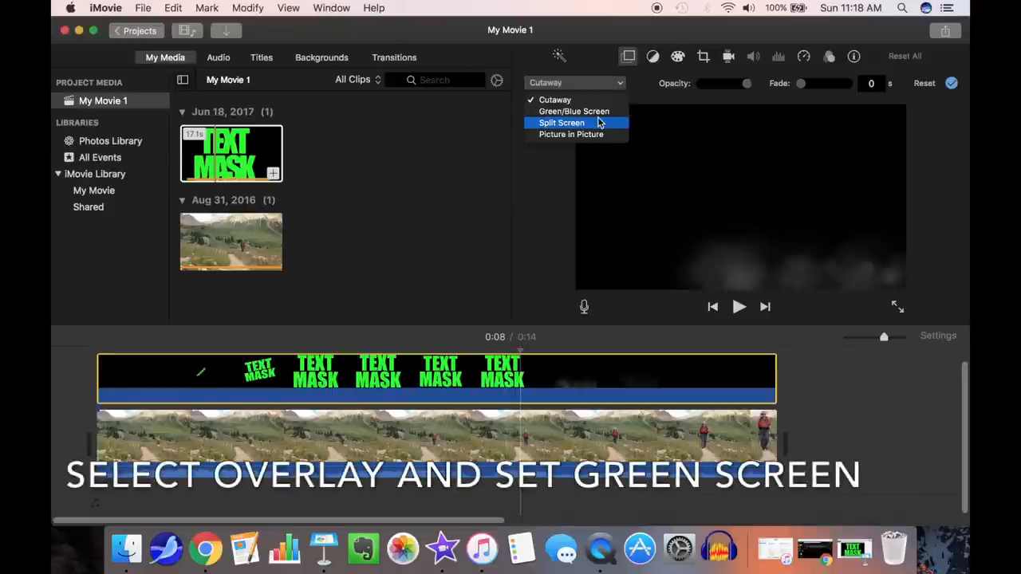
click(574, 111)
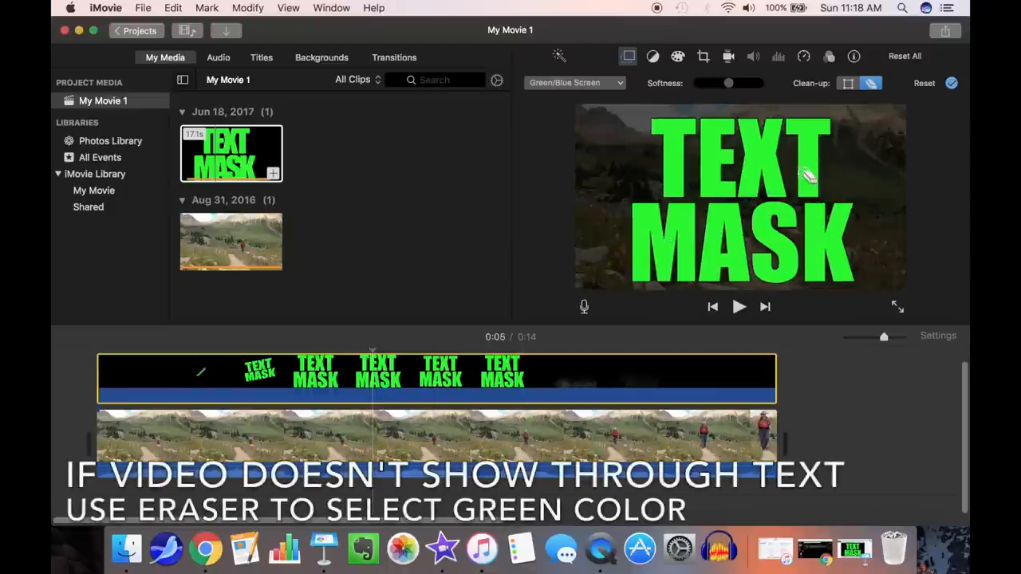
click(951, 83)
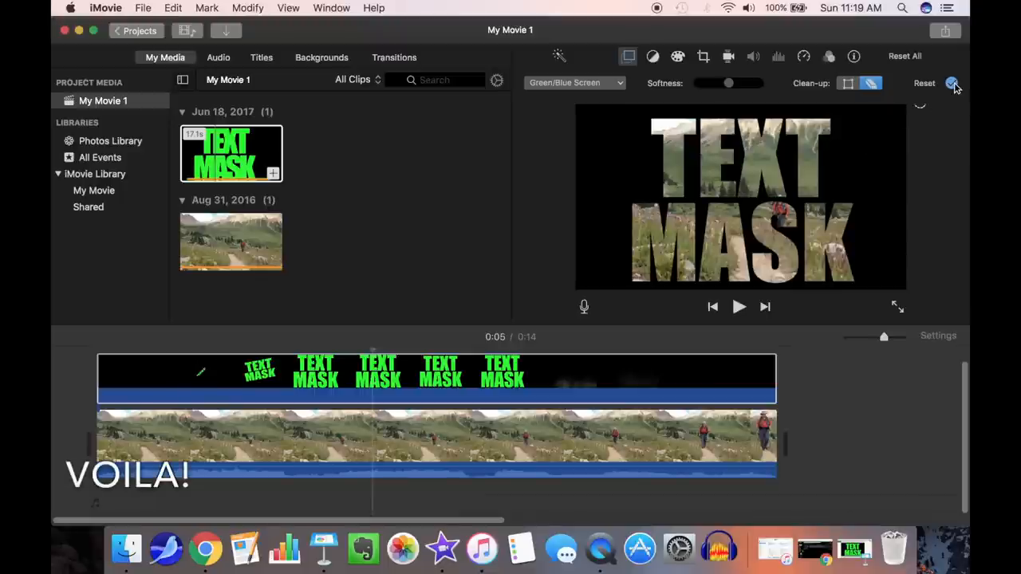
click(951, 83)
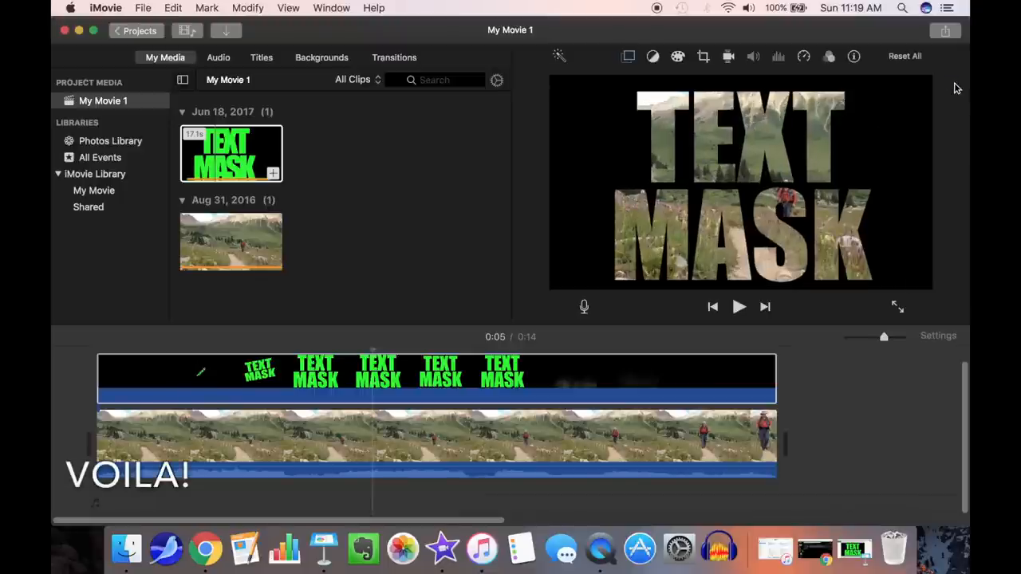
mouse_move(450, 405)
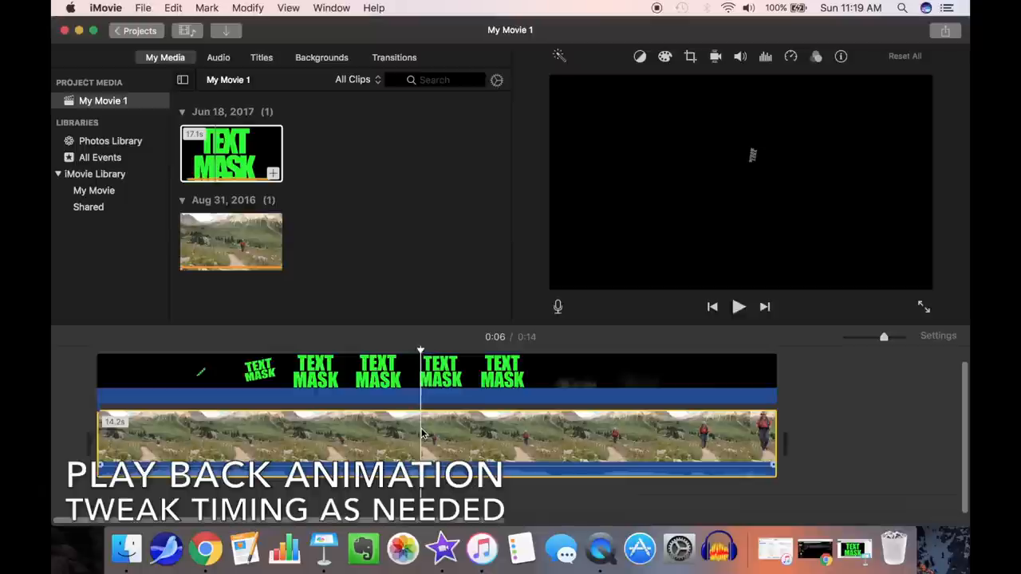
click(738, 306)
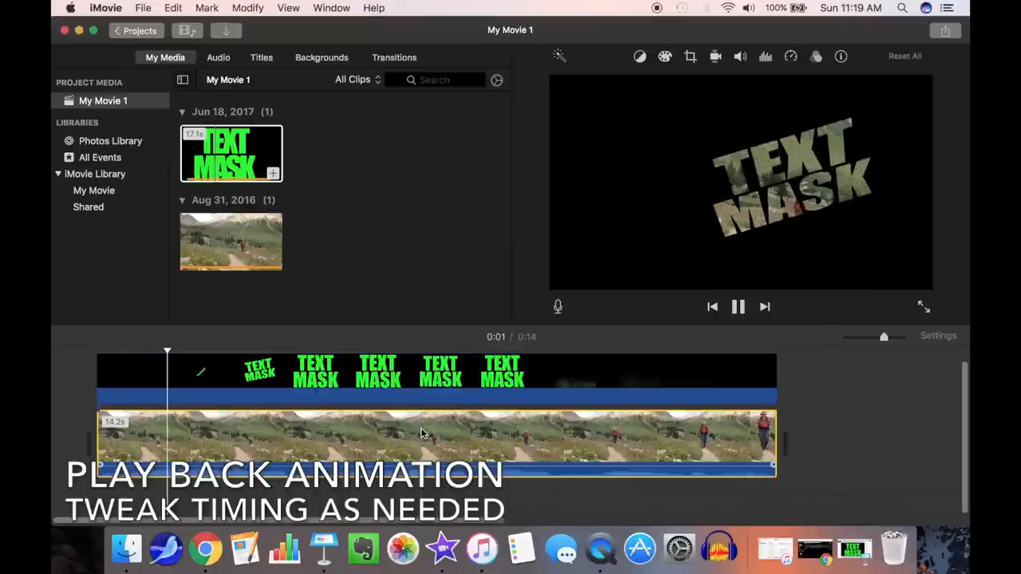